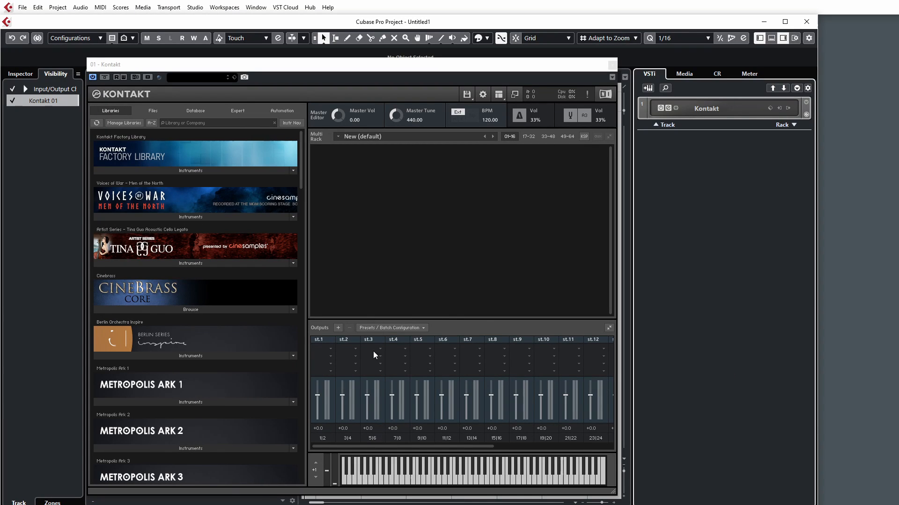
mouse_move(749, 191)
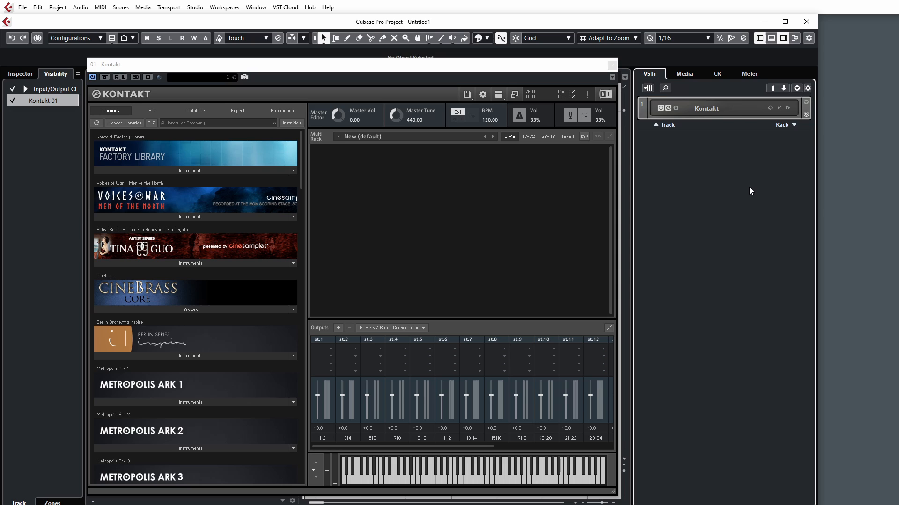
mouse_move(422, 351)
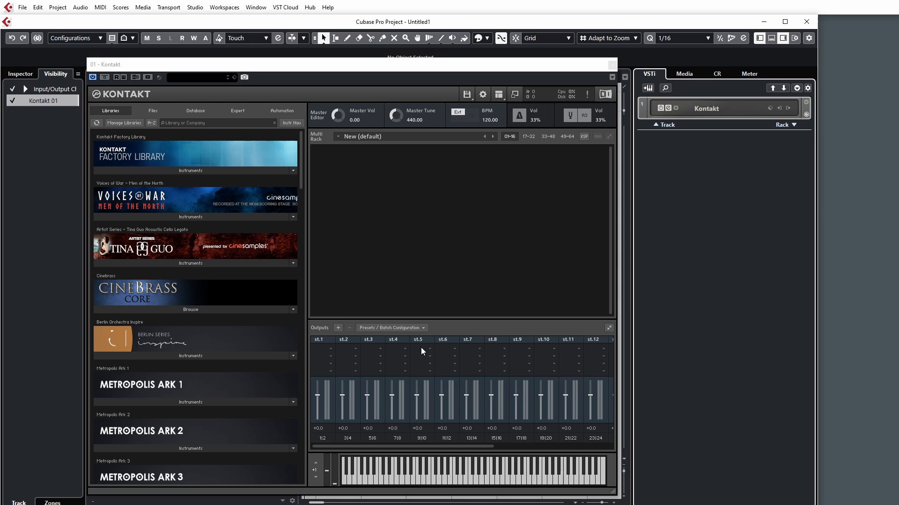
mouse_move(646, 292)
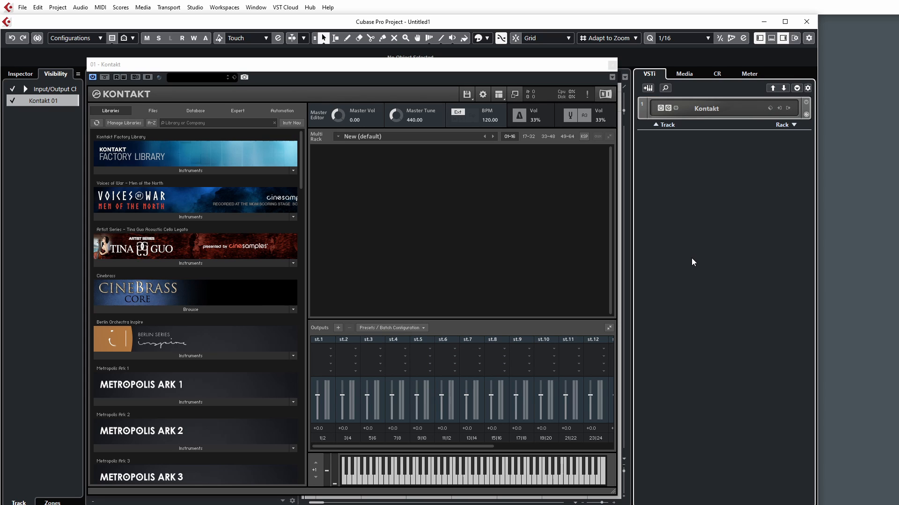
mouse_move(696, 258)
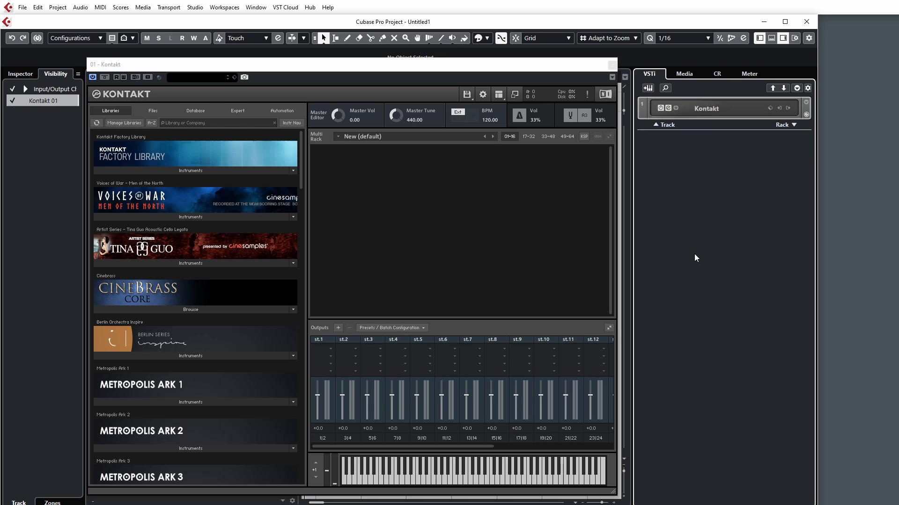
mouse_move(399, 353)
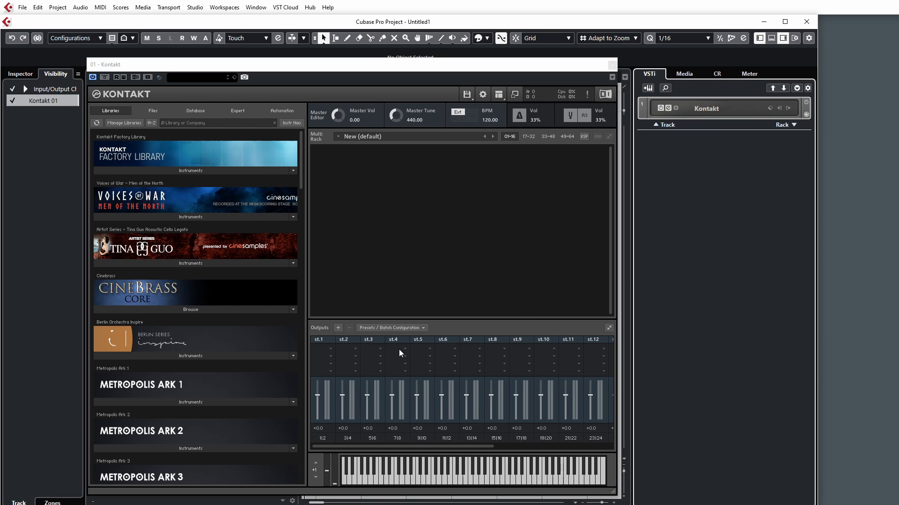
mouse_move(570, 185)
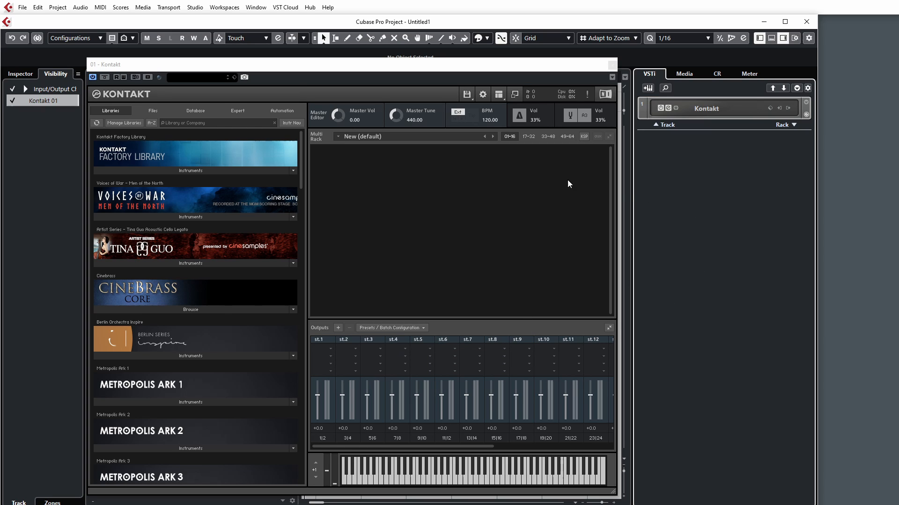
mouse_move(479, 160)
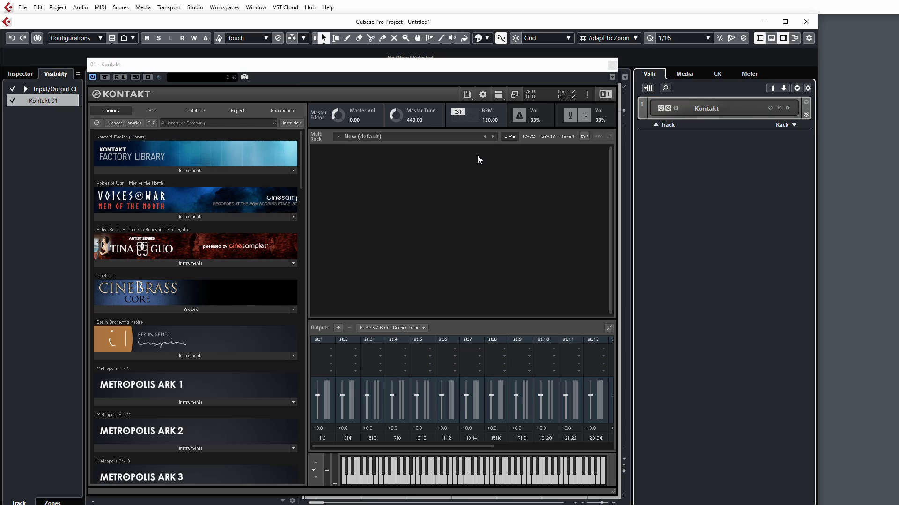
mouse_move(567, 277)
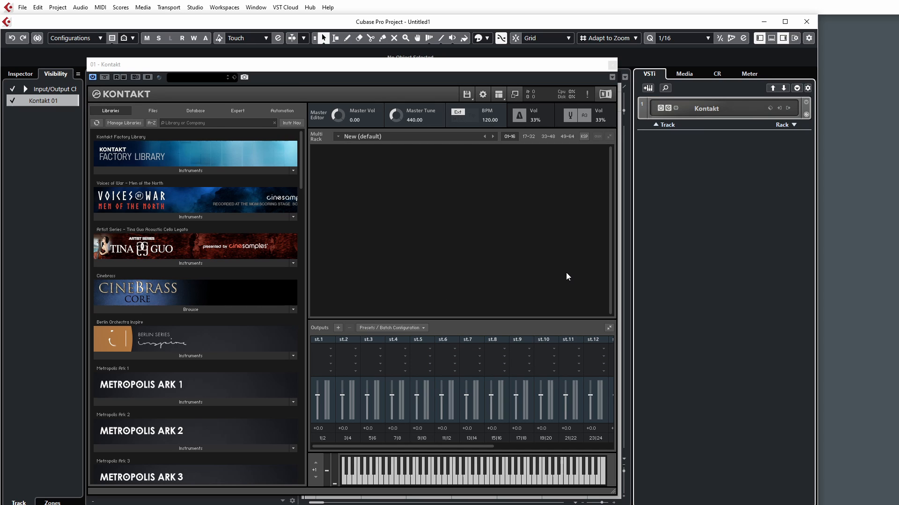
mouse_move(474, 199)
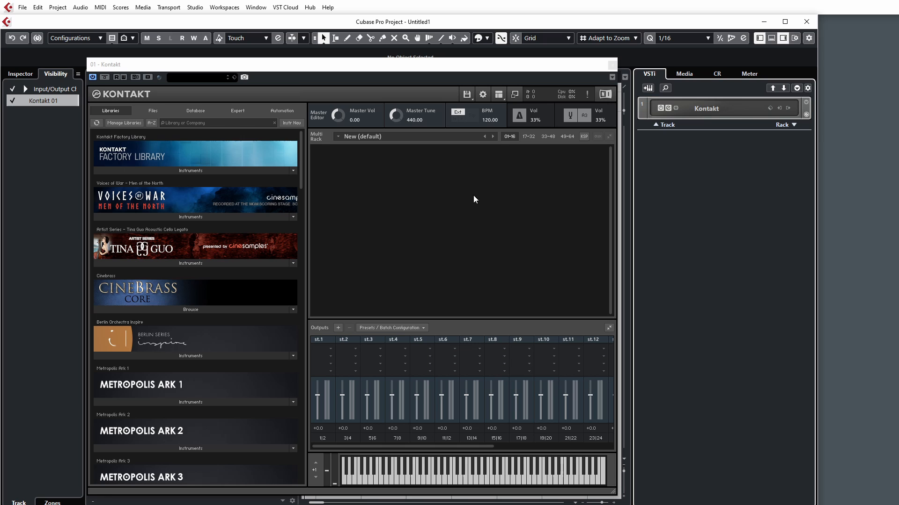
- Bring up Kontakt's dialog for adding new output channels from the Outputs section
scroll(down, 3)
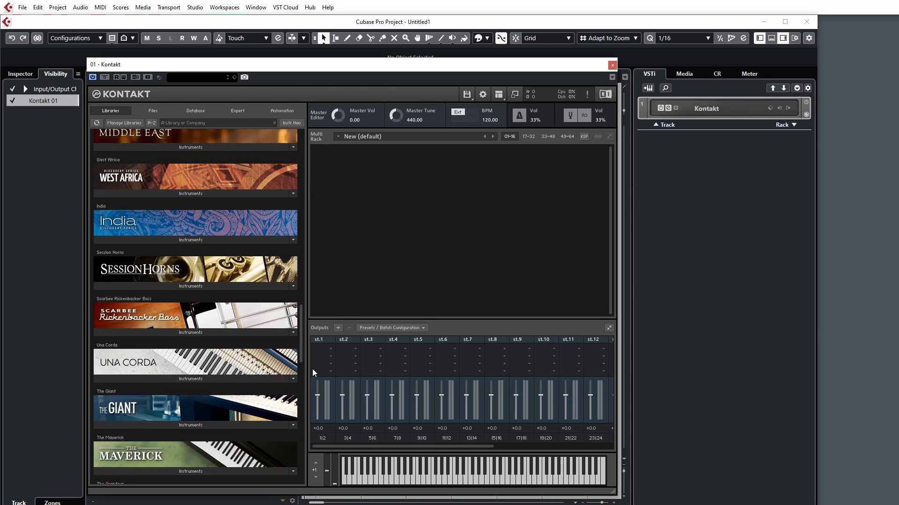
scroll(up, 3)
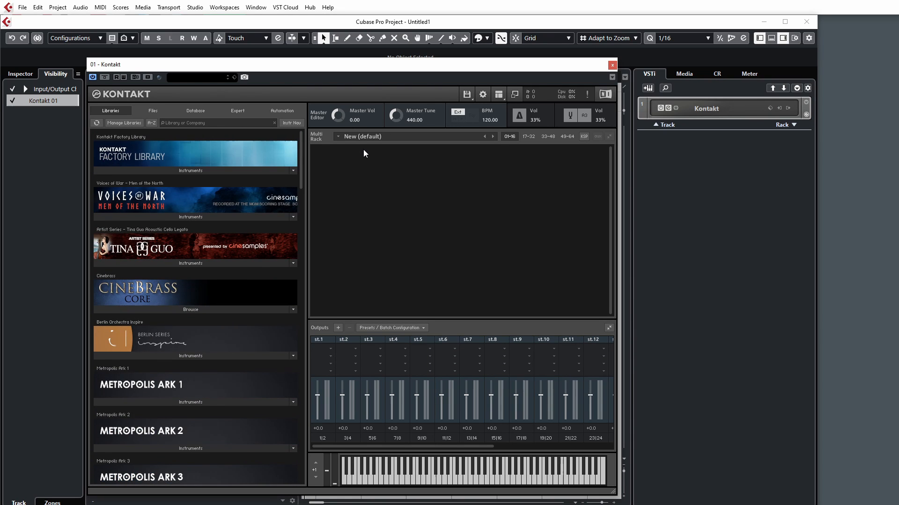
mouse_move(408, 374)
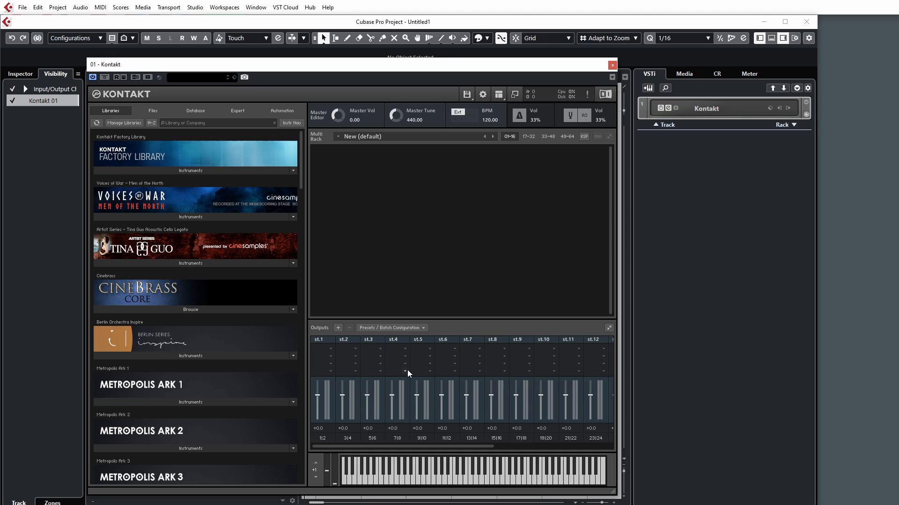
mouse_move(429, 303)
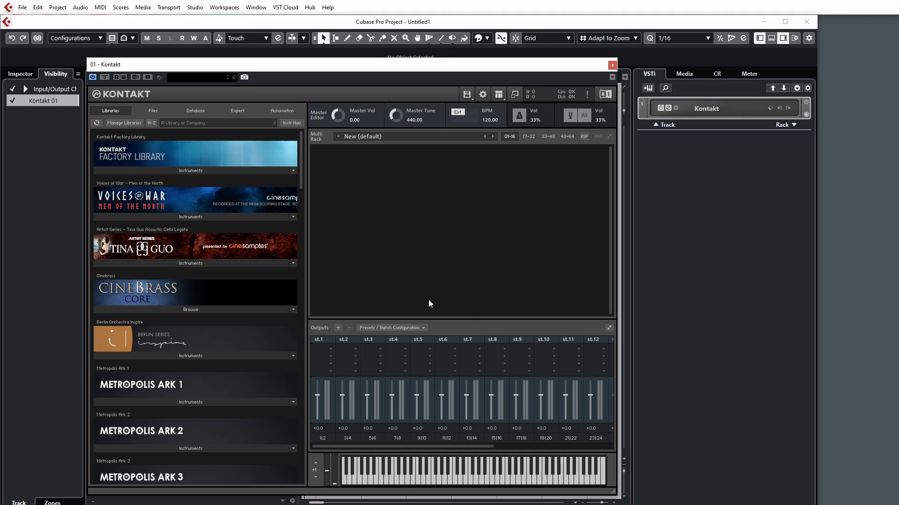
mouse_move(672, 275)
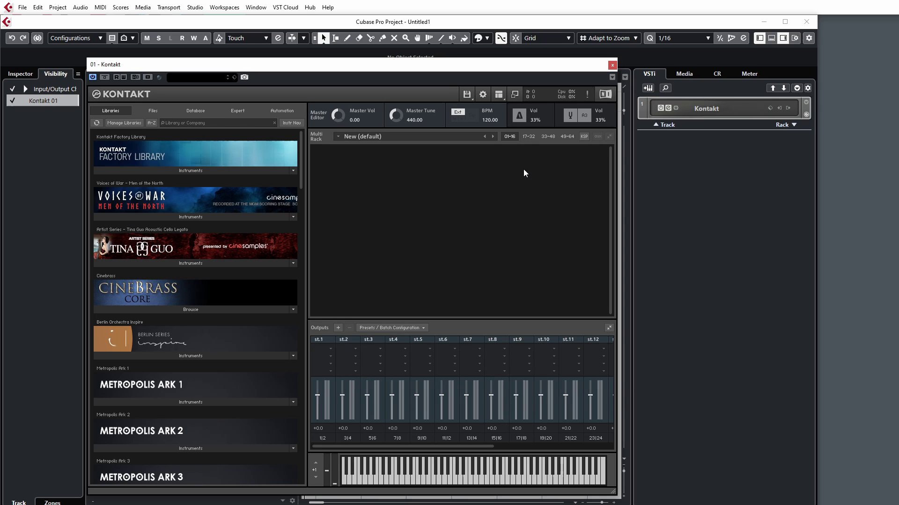
mouse_move(610, 189)
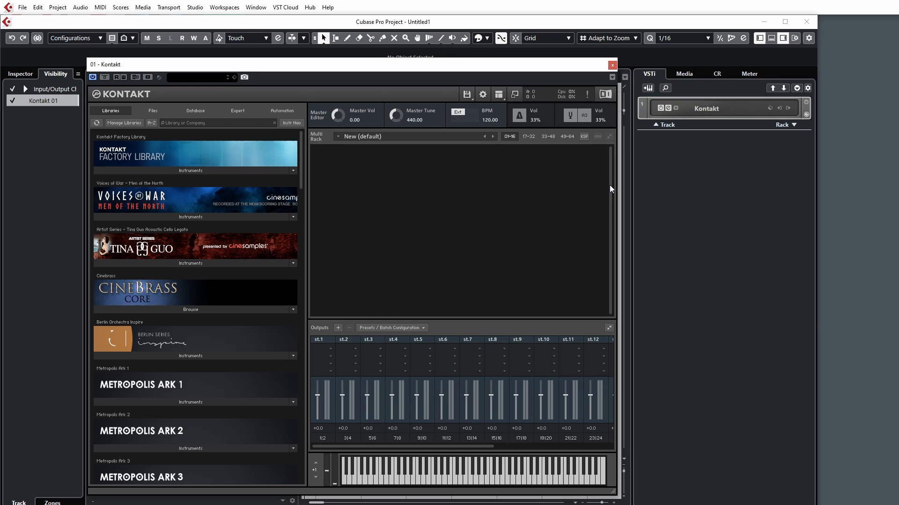
mouse_move(606, 188)
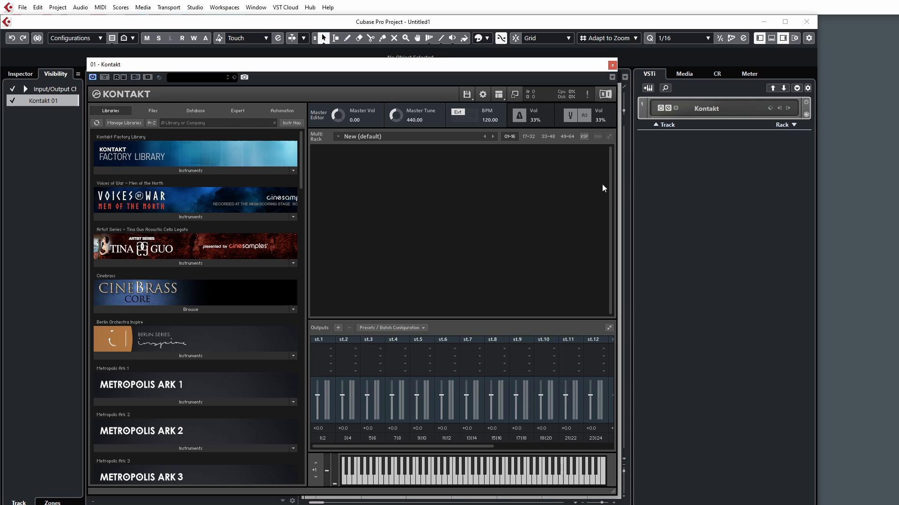
mouse_move(571, 174)
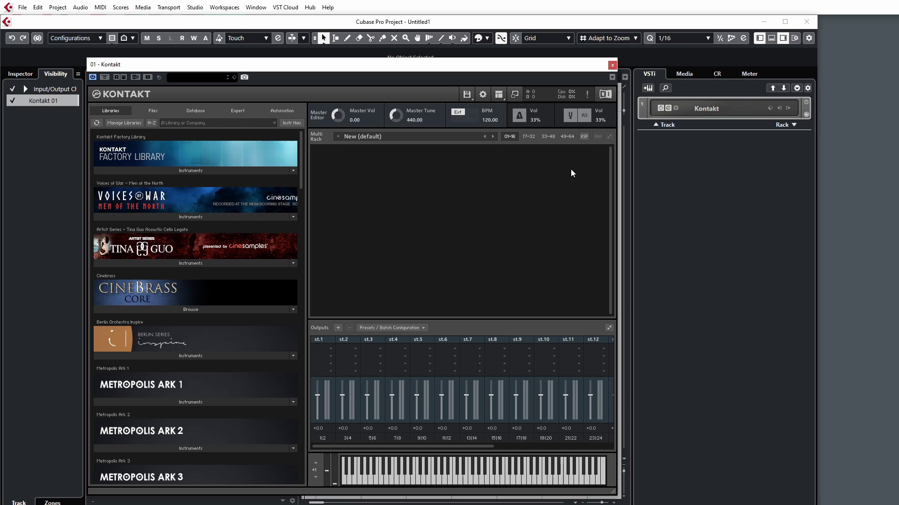
mouse_move(507, 247)
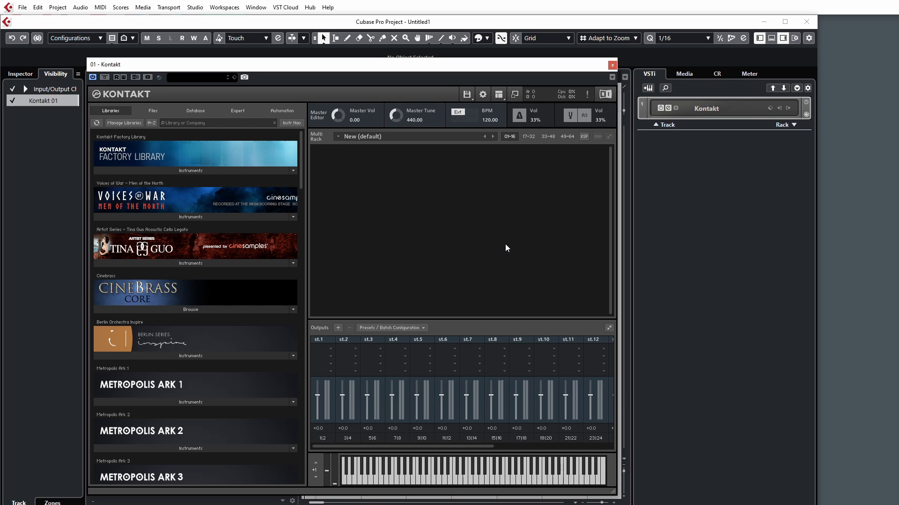
mouse_move(503, 246)
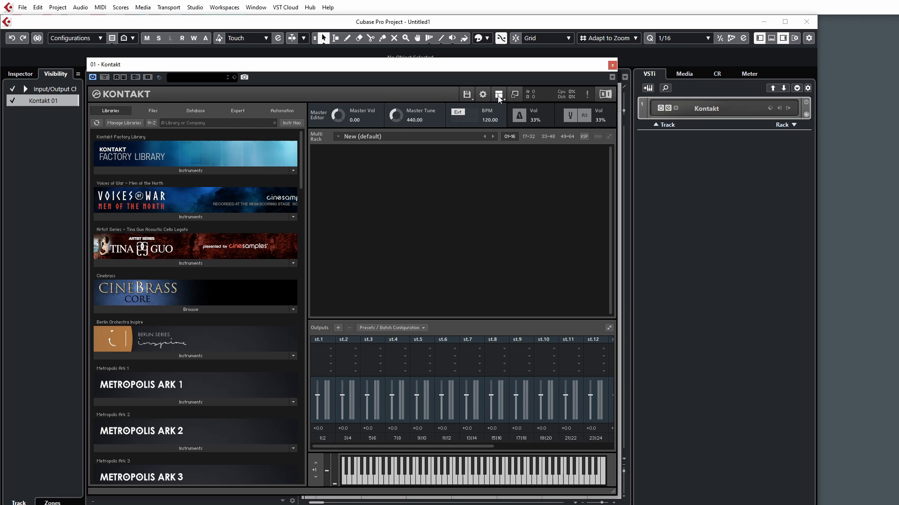
click(498, 93)
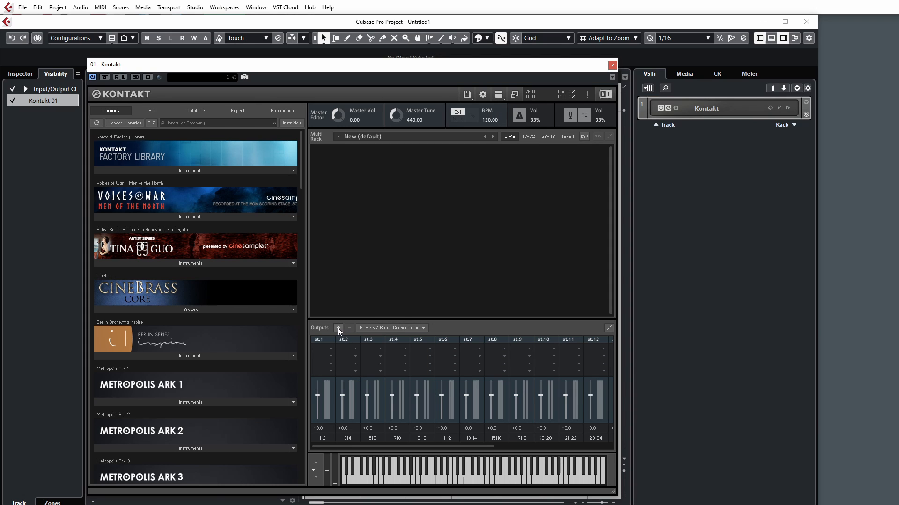
click(338, 328)
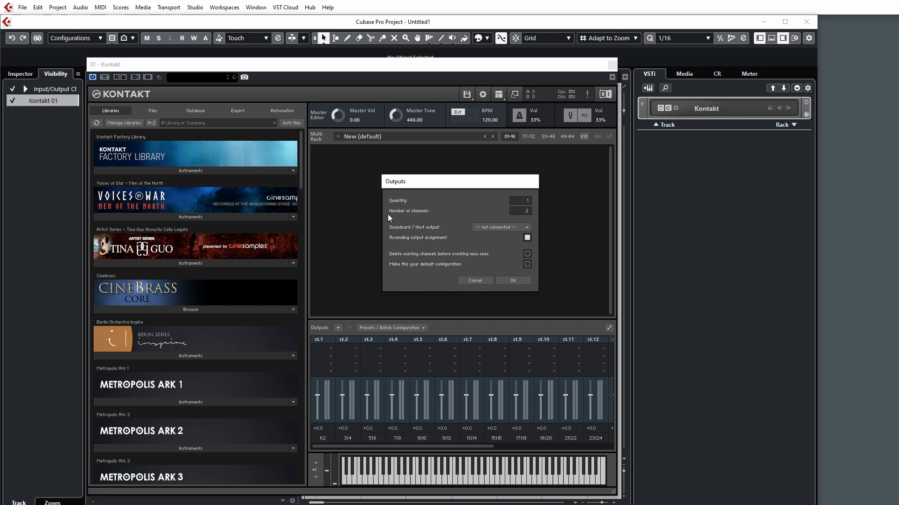
mouse_move(374, 215)
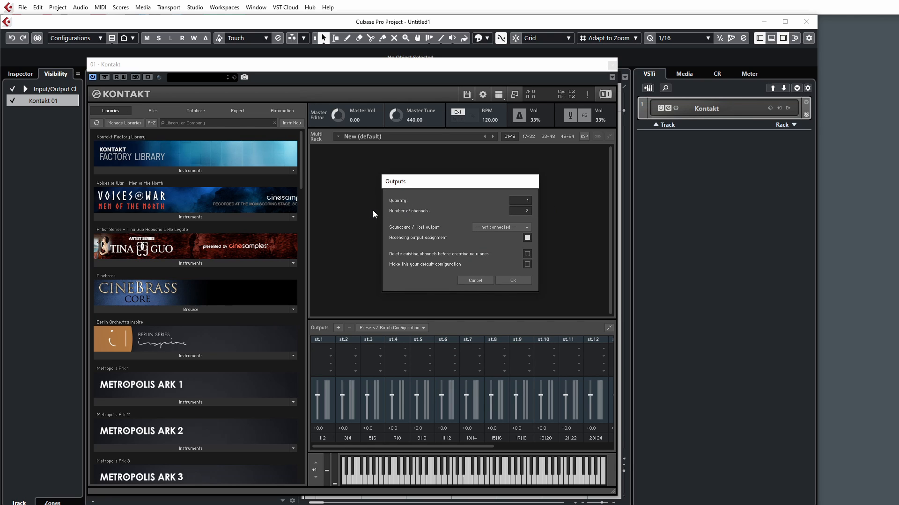
mouse_move(470, 203)
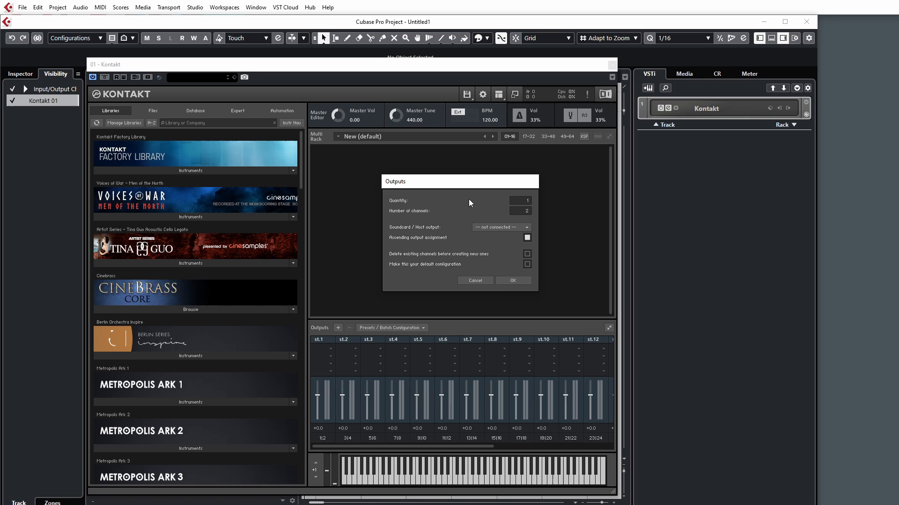
mouse_move(323, 456)
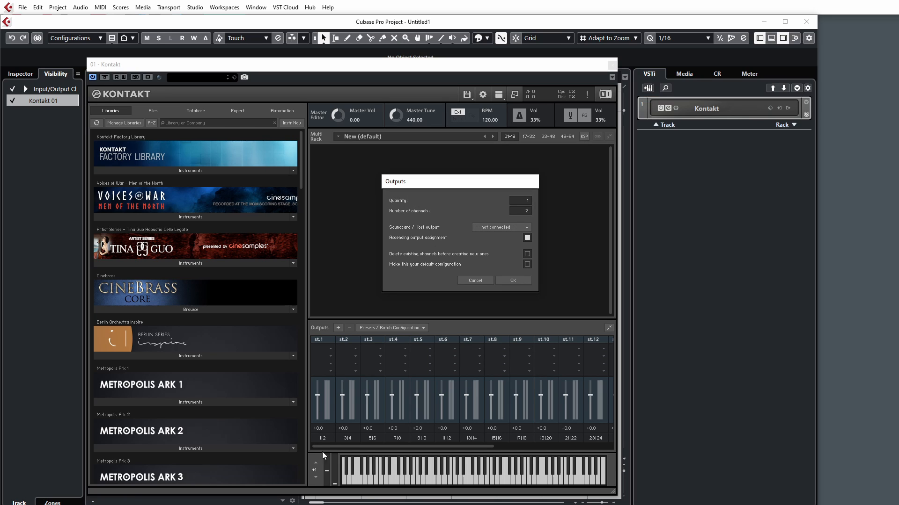
mouse_move(445, 370)
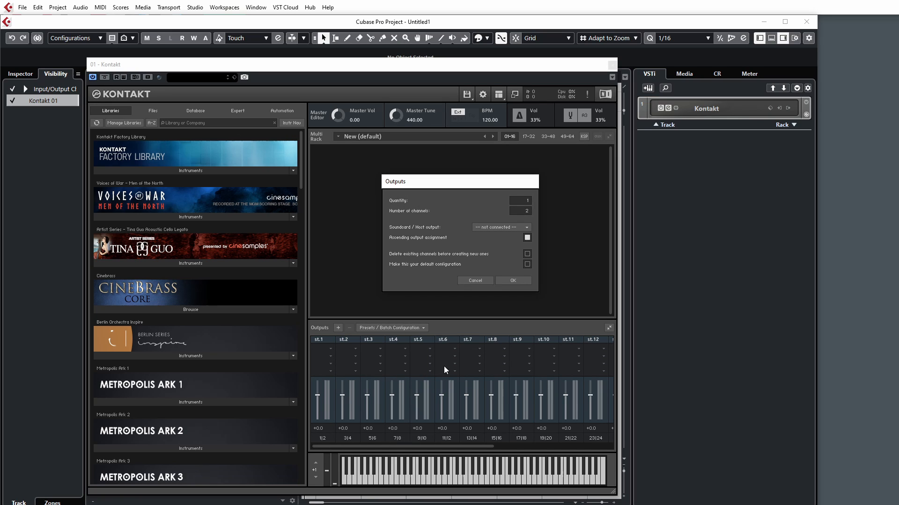
mouse_move(545, 421)
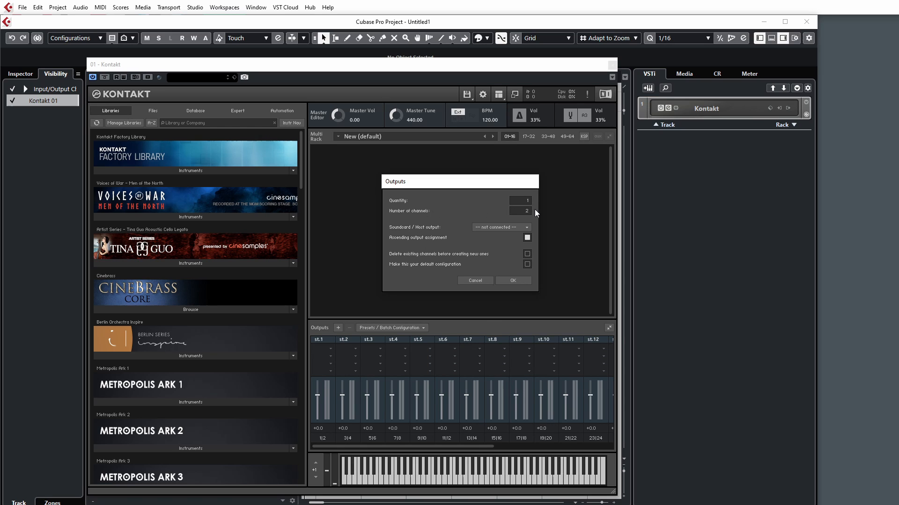
mouse_move(586, 260)
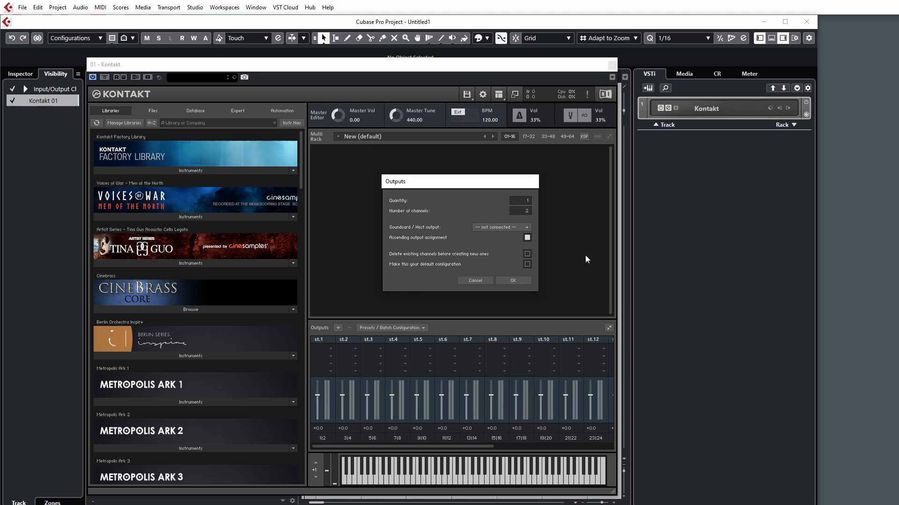
mouse_move(320, 371)
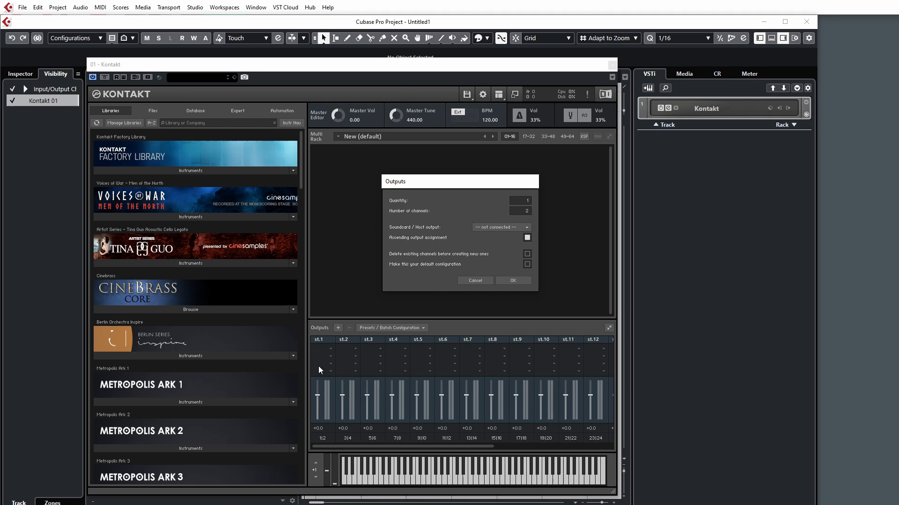
mouse_move(537, 396)
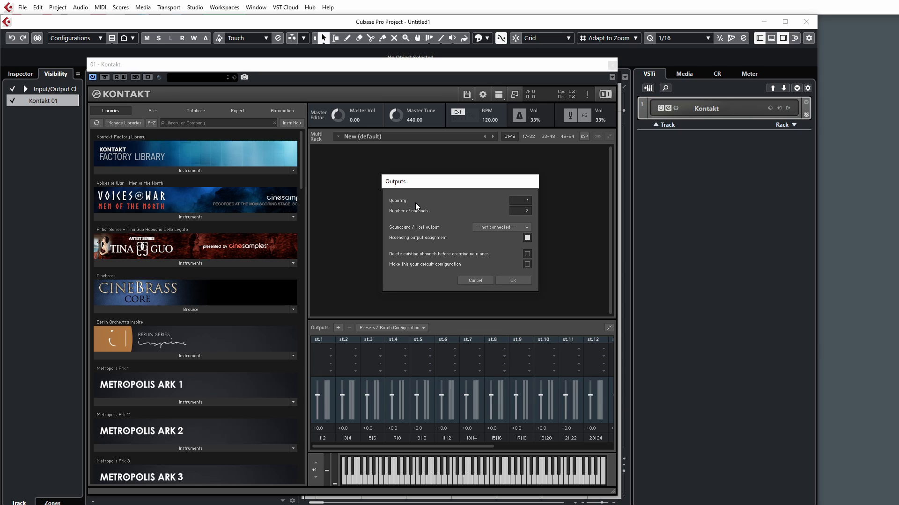
mouse_move(322, 398)
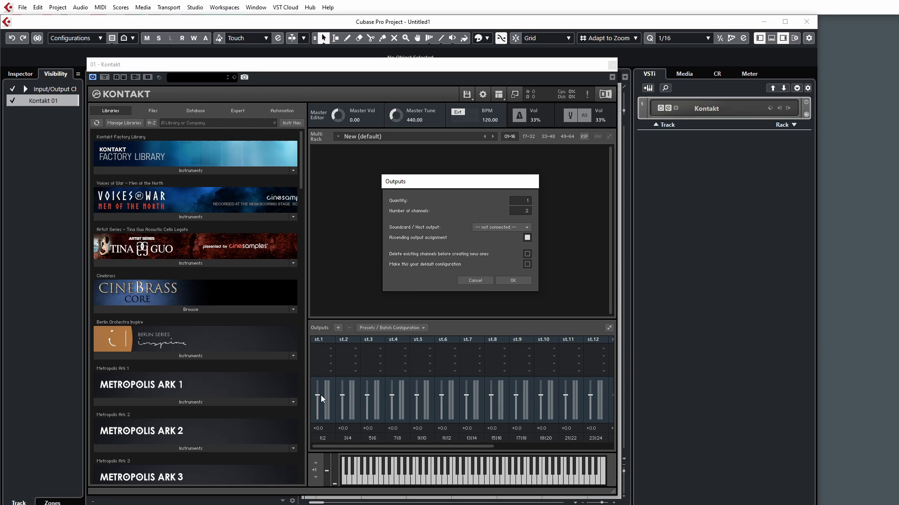
mouse_move(490, 255)
text(16)
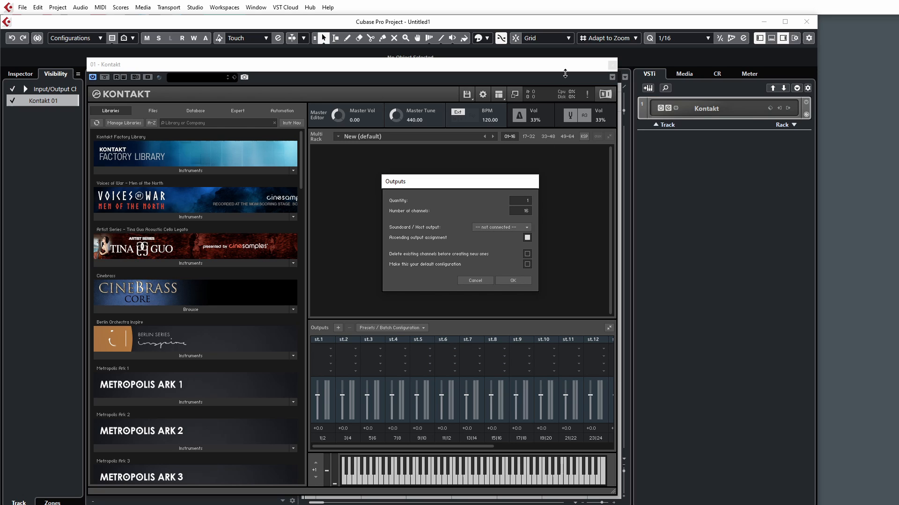
mouse_move(450, 310)
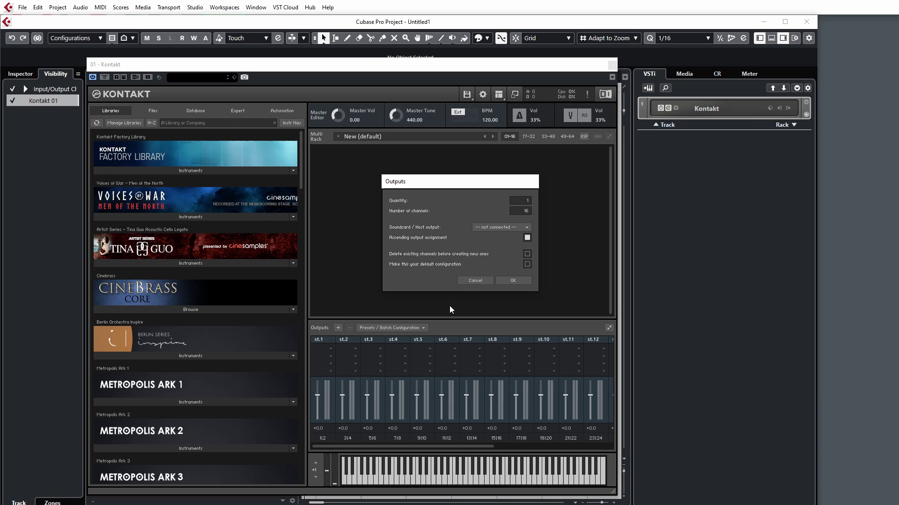
mouse_move(404, 202)
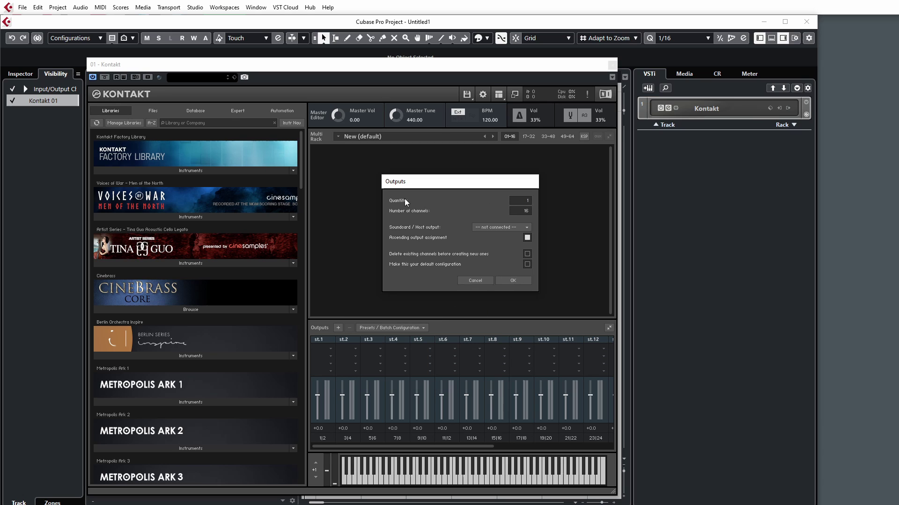
mouse_move(490, 217)
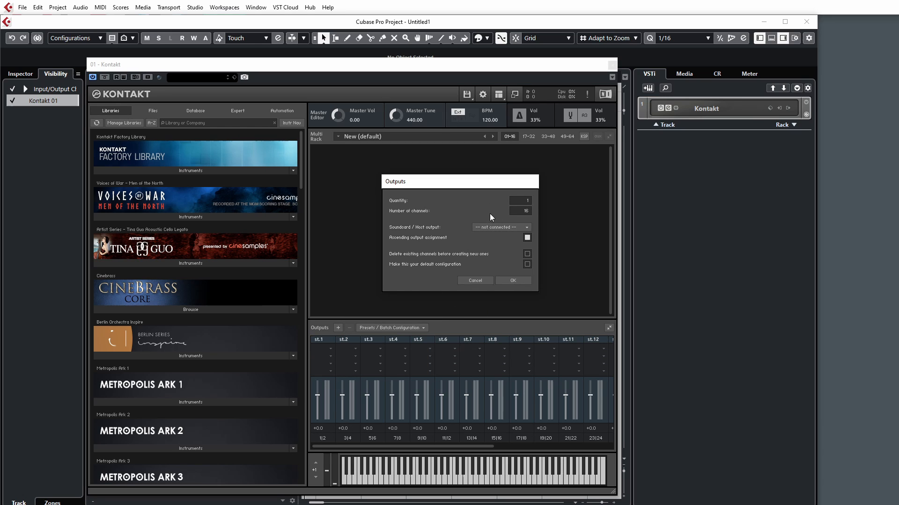
mouse_move(521, 214)
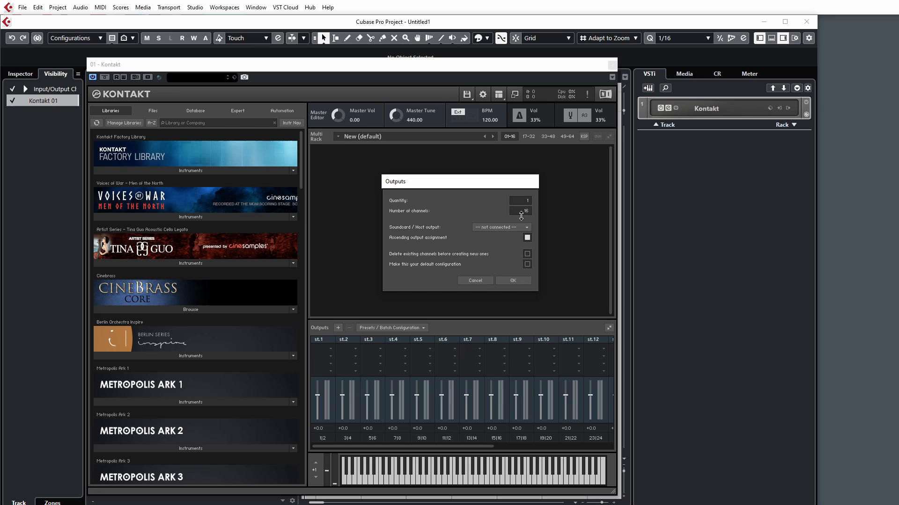
- Create 16 stereo (2-channel) outputs routed from host output Kt. st.1 [1], replacing existing ones, as default
click(520, 212)
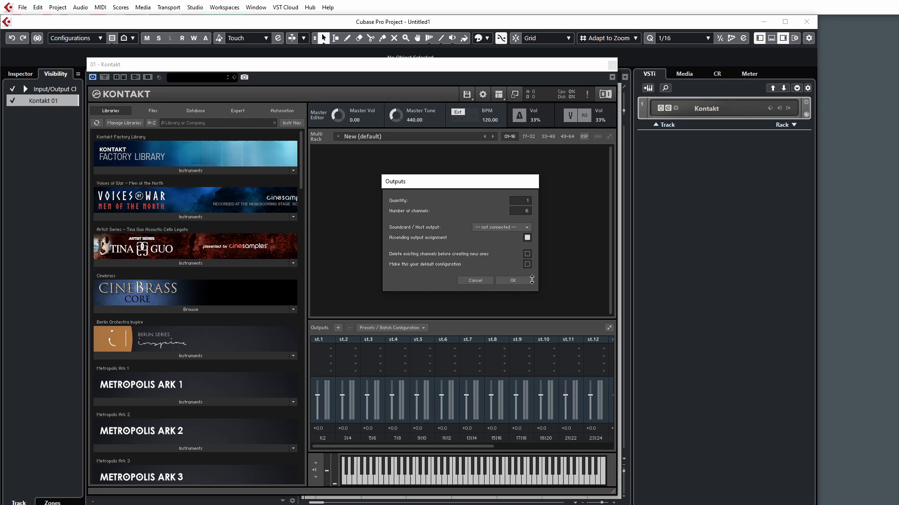
click(527, 210)
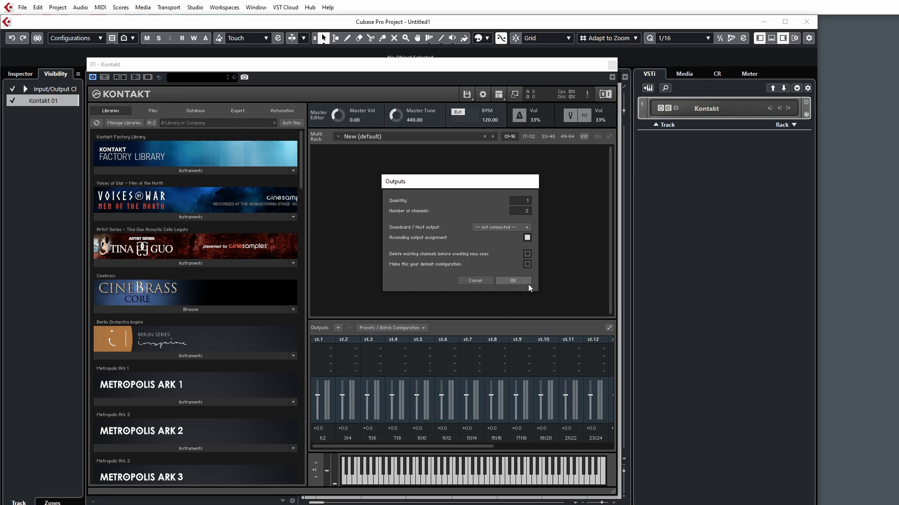
mouse_move(565, 209)
text(6)
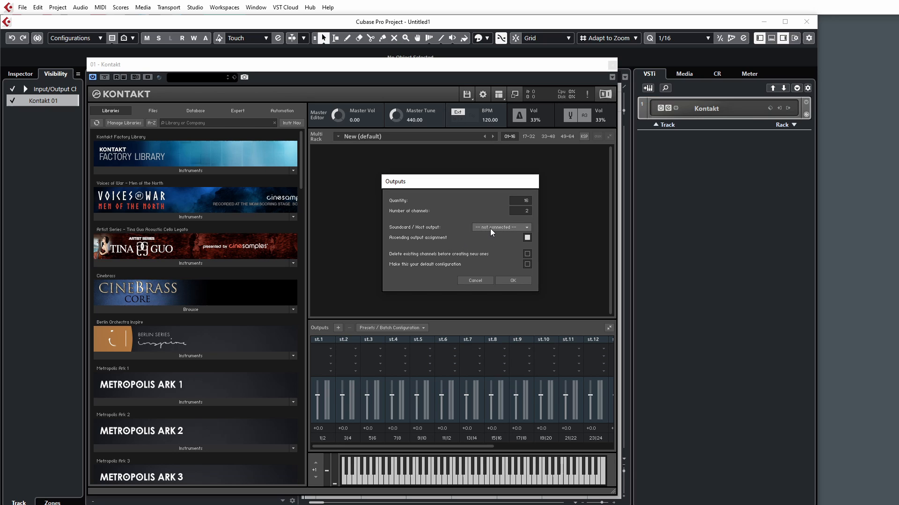
click(500, 226)
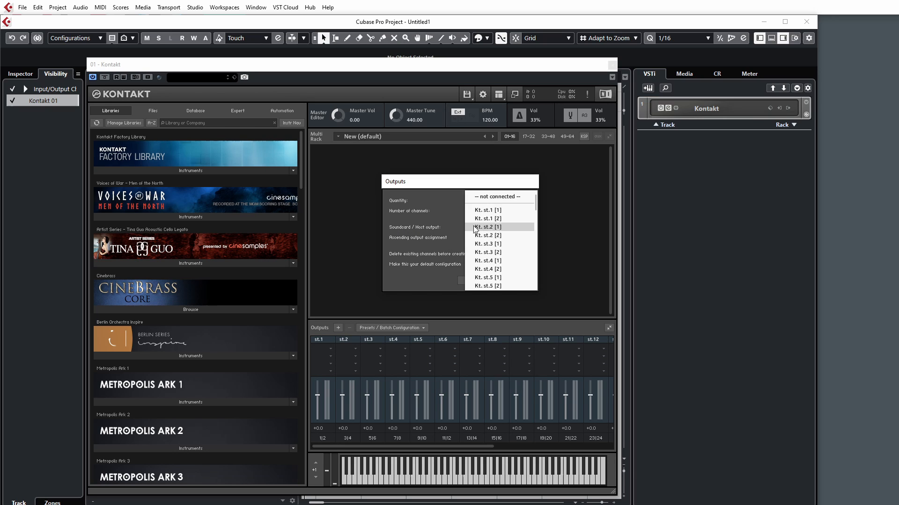
mouse_move(499, 211)
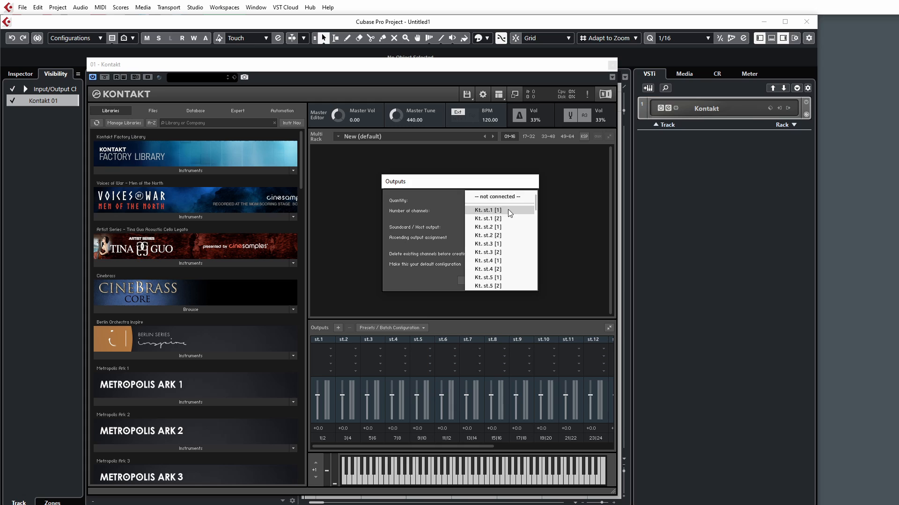
click(487, 209)
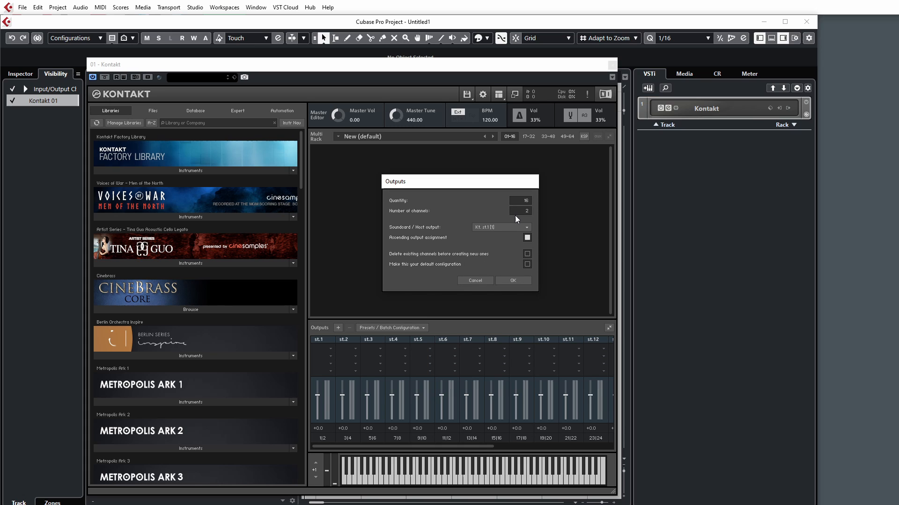
mouse_move(423, 242)
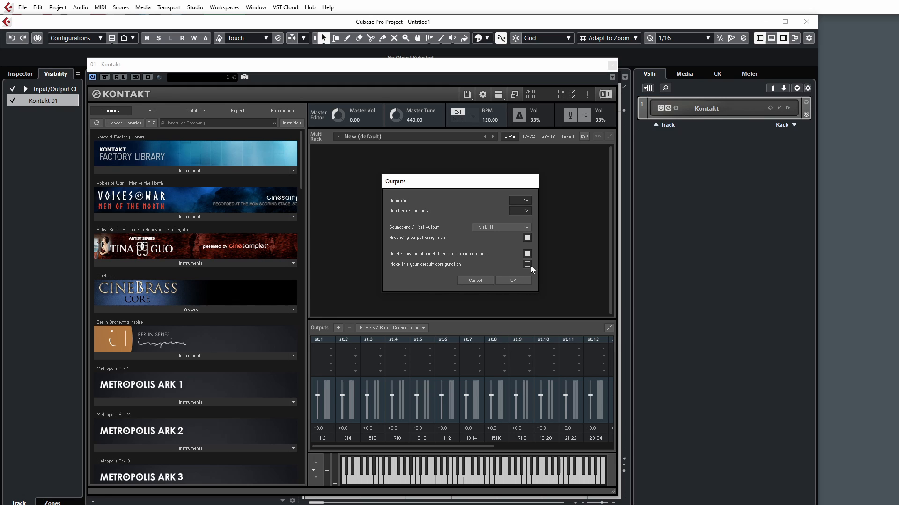
mouse_move(531, 275)
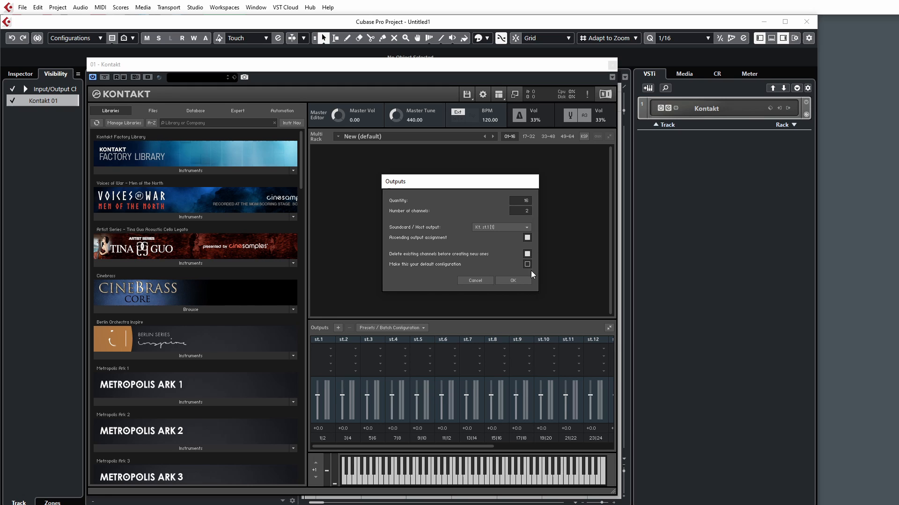
mouse_move(513, 280)
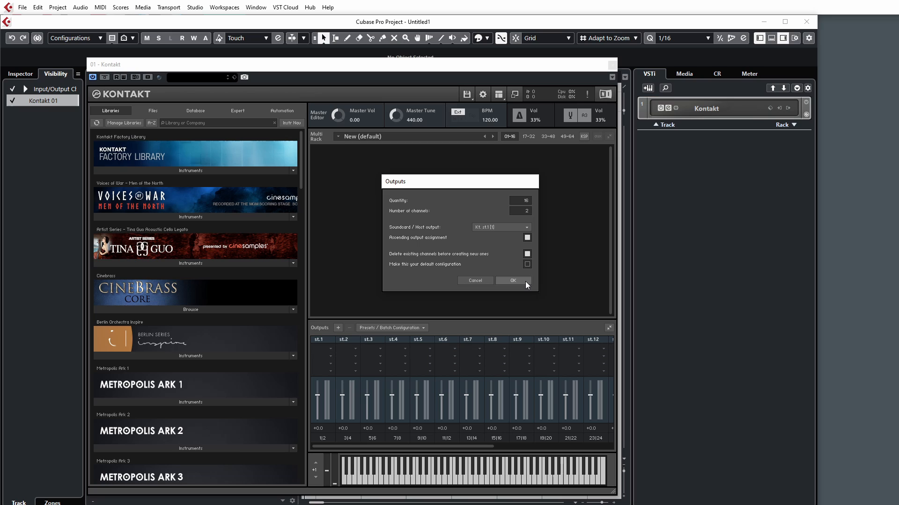
click(512, 281)
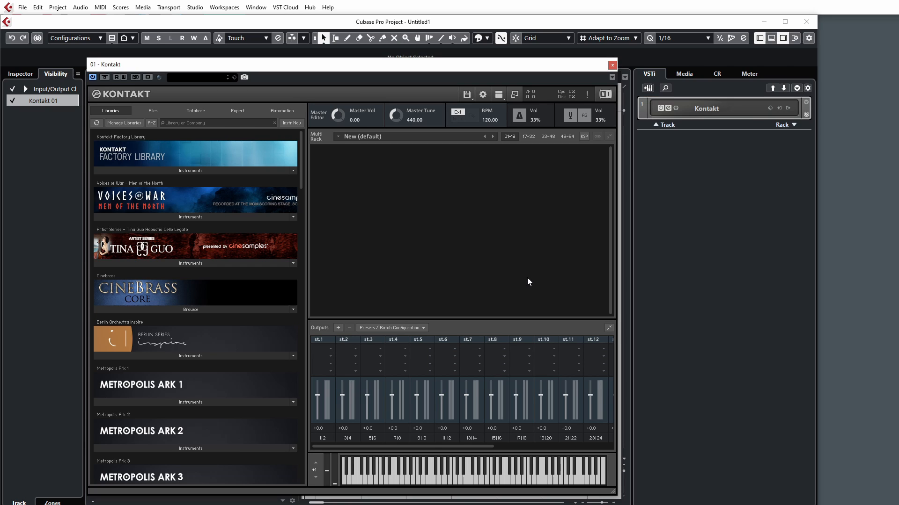
mouse_move(471, 394)
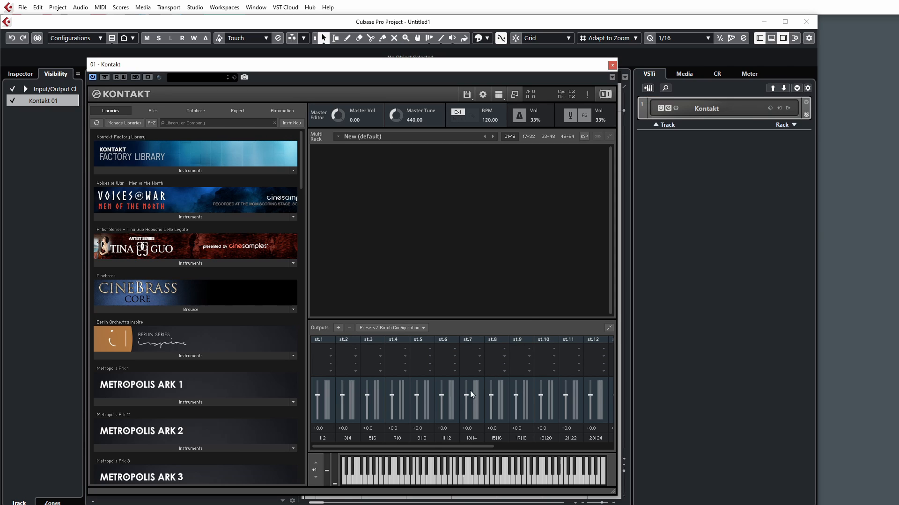
mouse_move(522, 303)
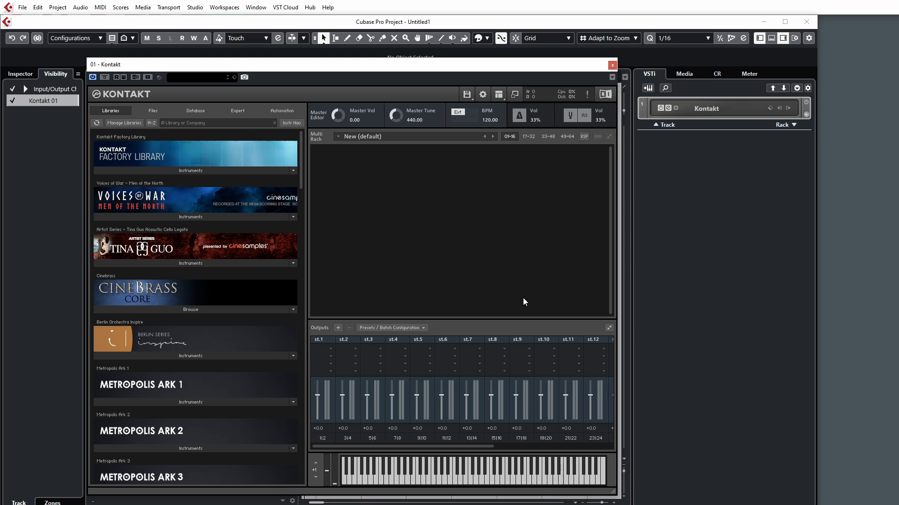
mouse_move(473, 405)
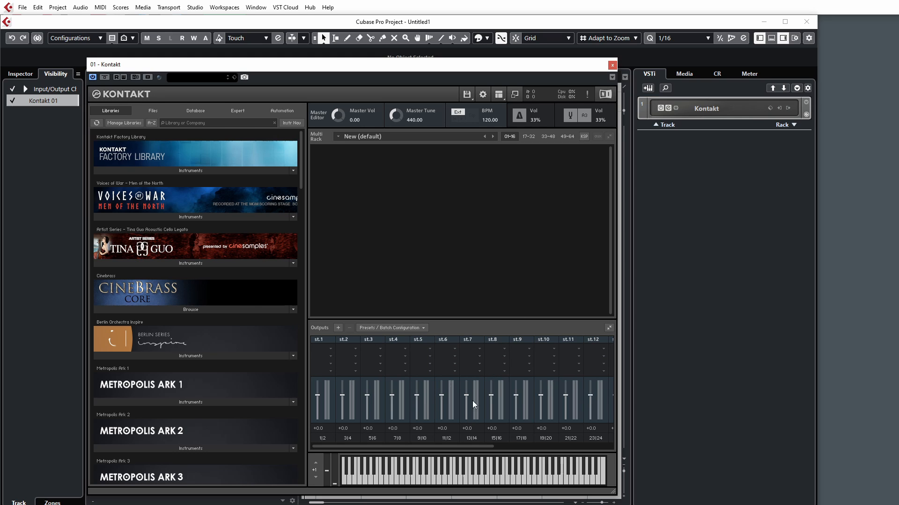
mouse_move(383, 457)
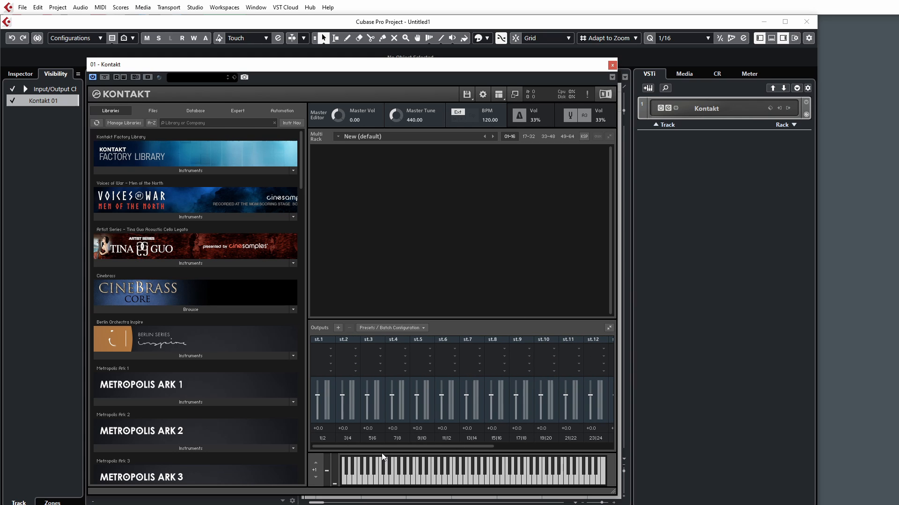
scroll(right, 3)
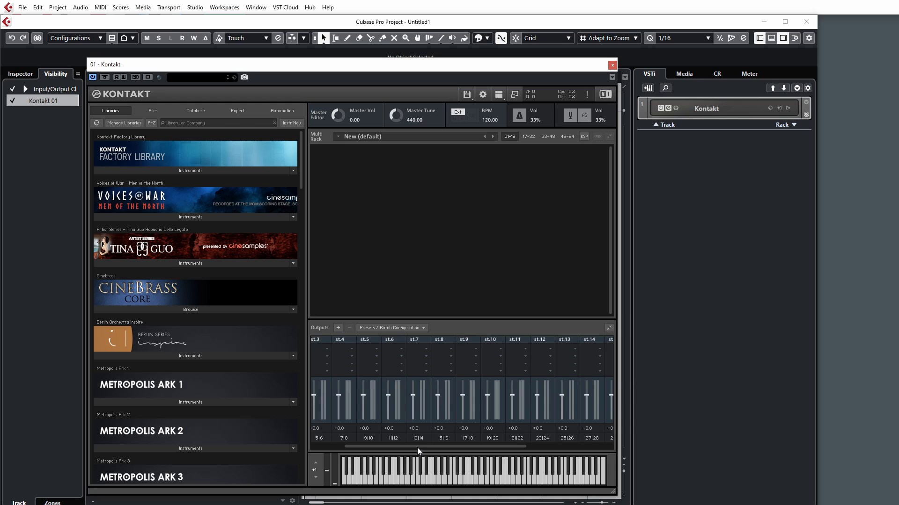
scroll(right, 3)
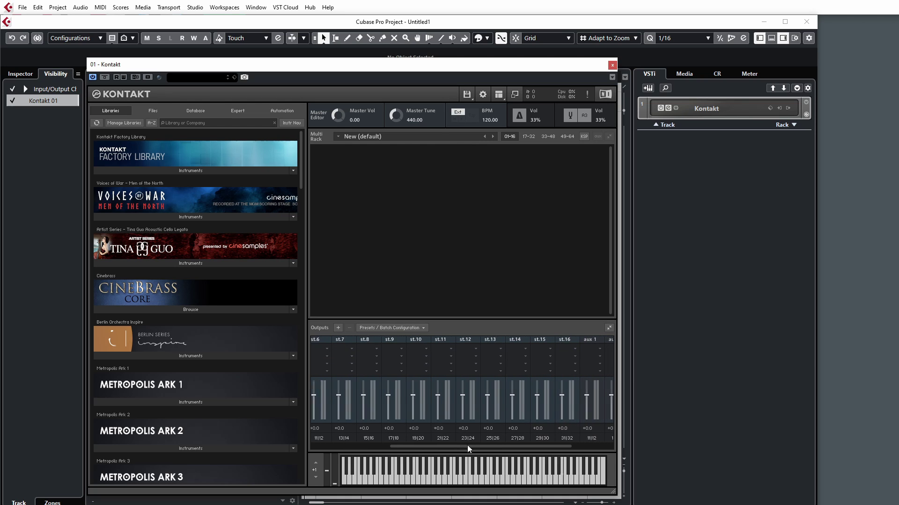
scroll(right, 3)
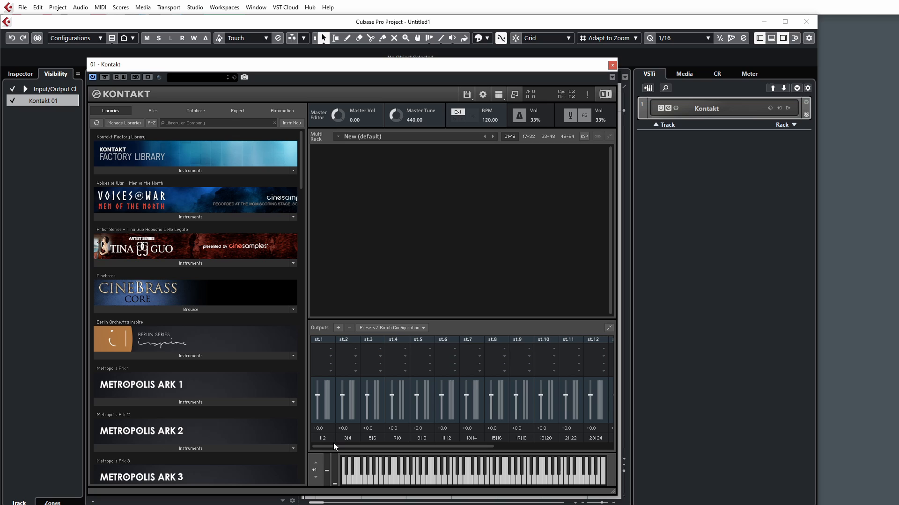
mouse_move(331, 443)
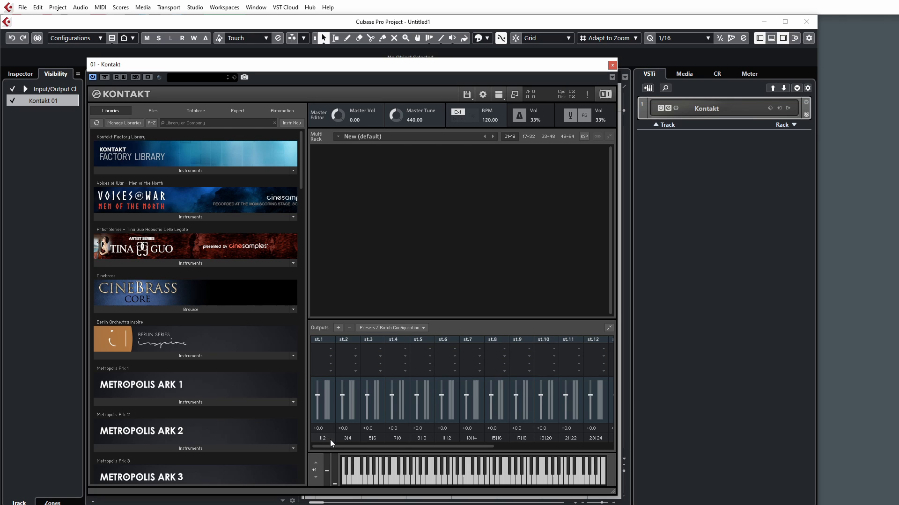
mouse_move(321, 445)
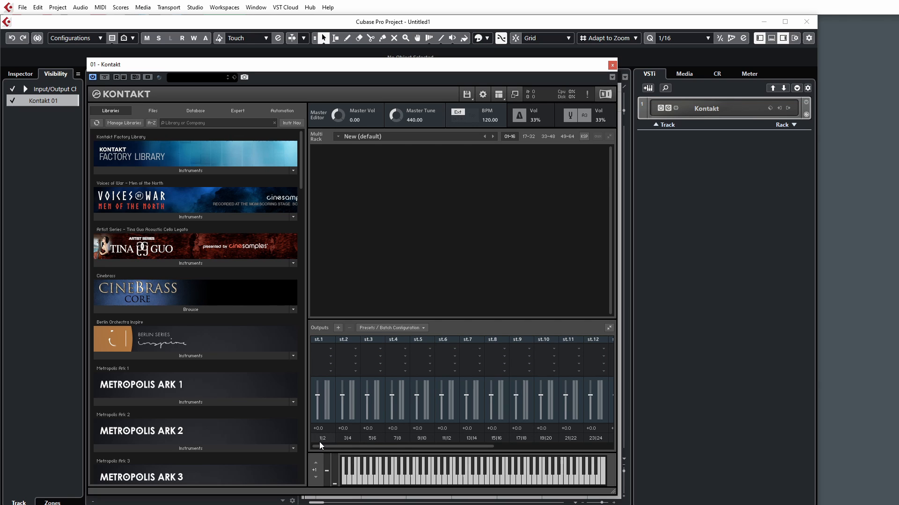
mouse_move(327, 446)
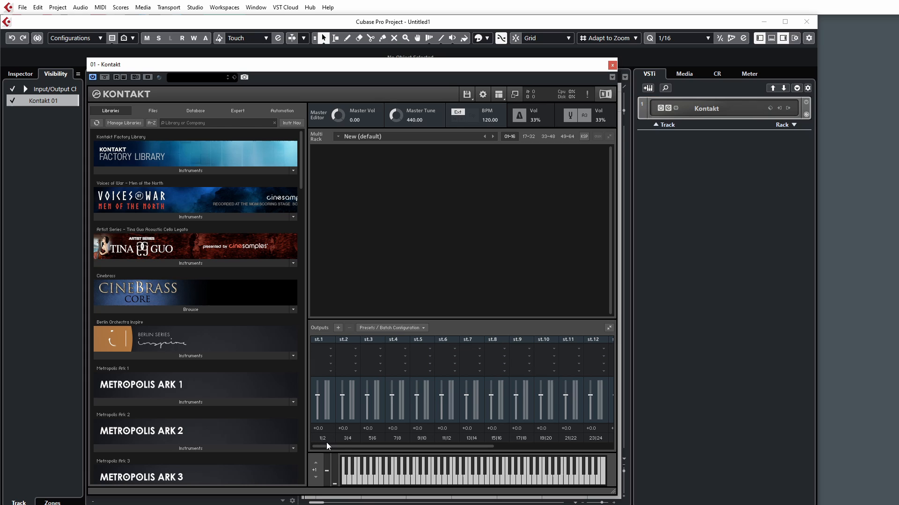
mouse_move(331, 359)
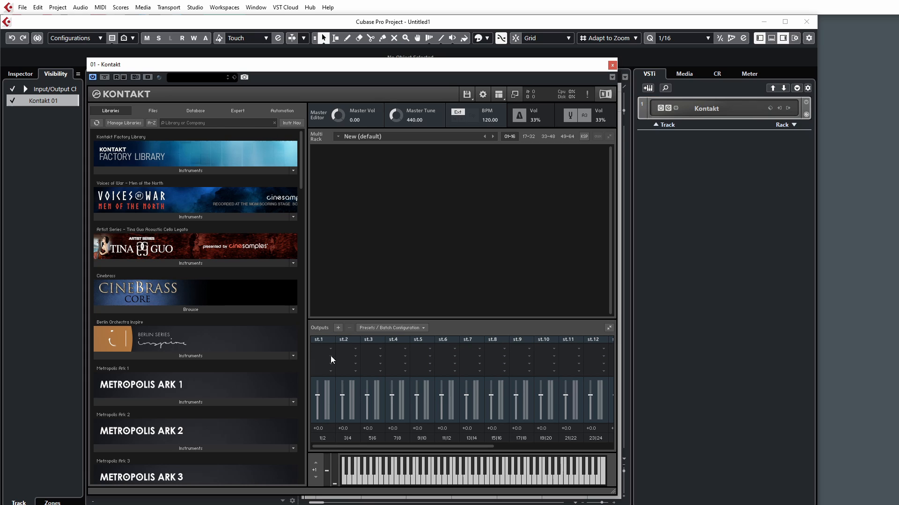
mouse_move(318, 348)
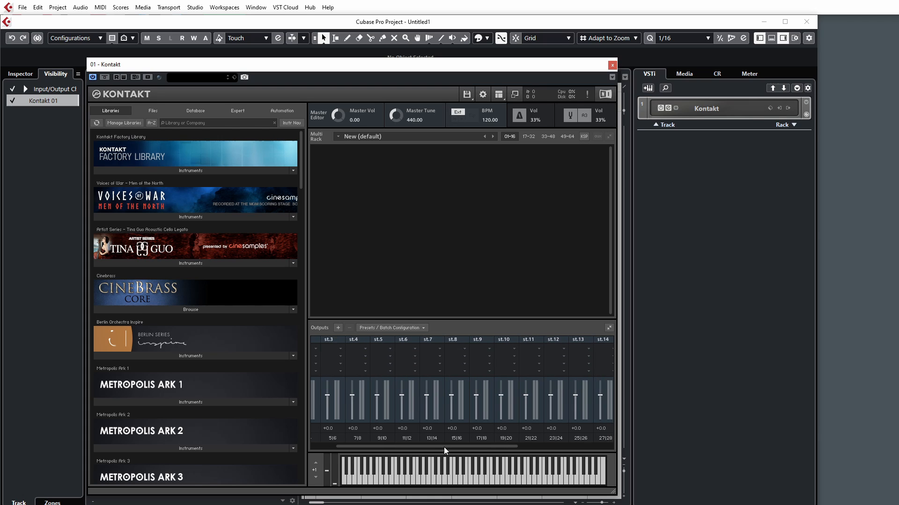
scroll(right, 3)
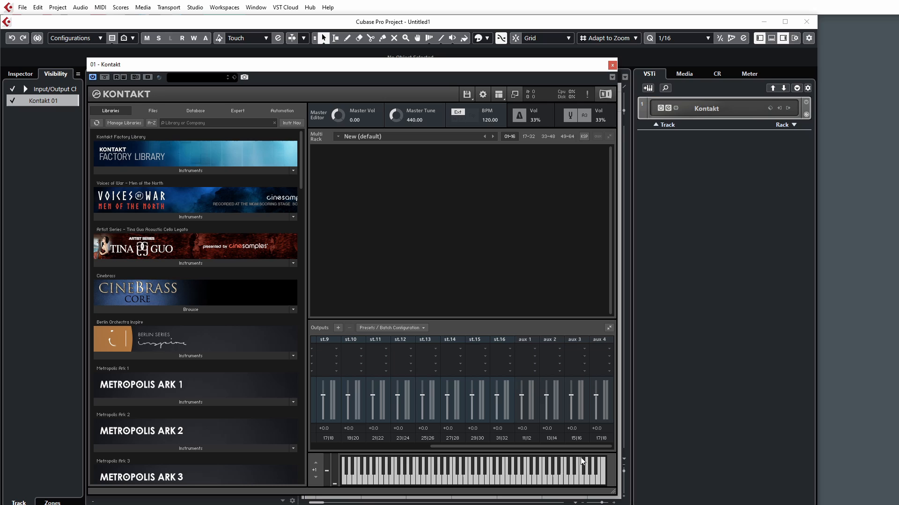
mouse_move(526, 445)
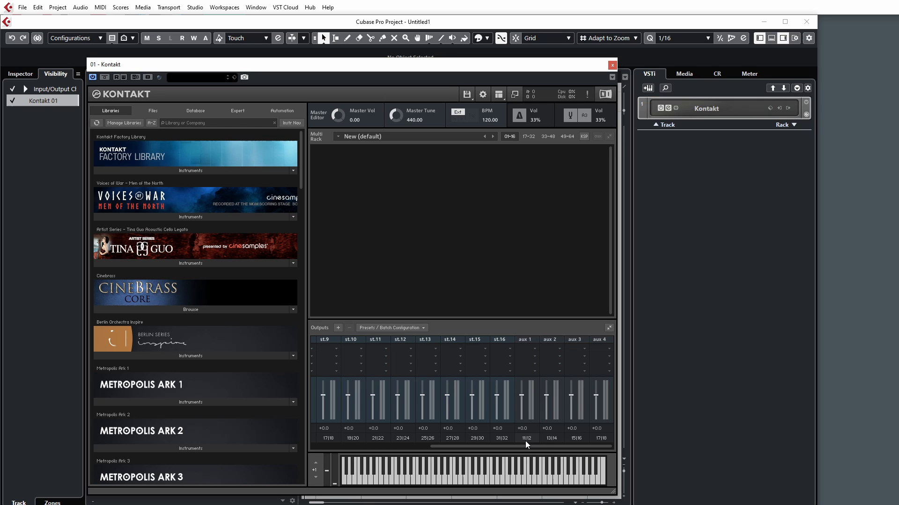
mouse_move(522, 445)
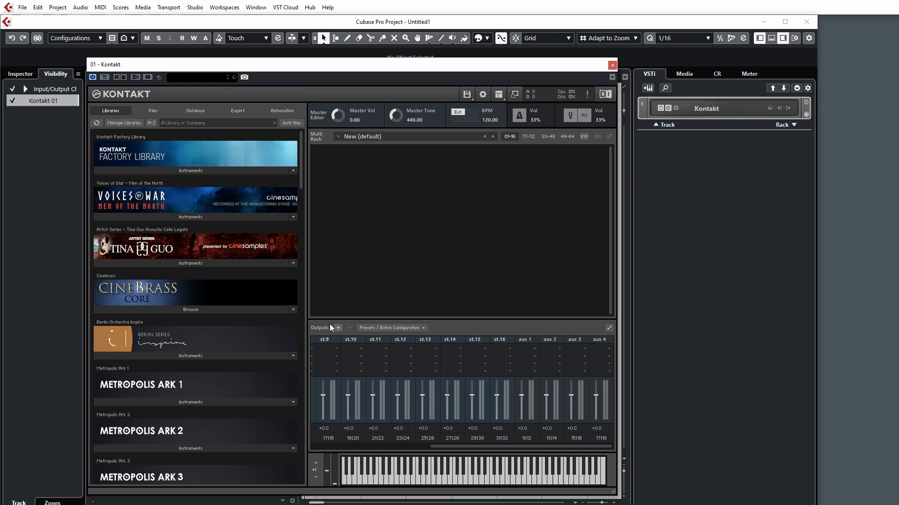
click(338, 328)
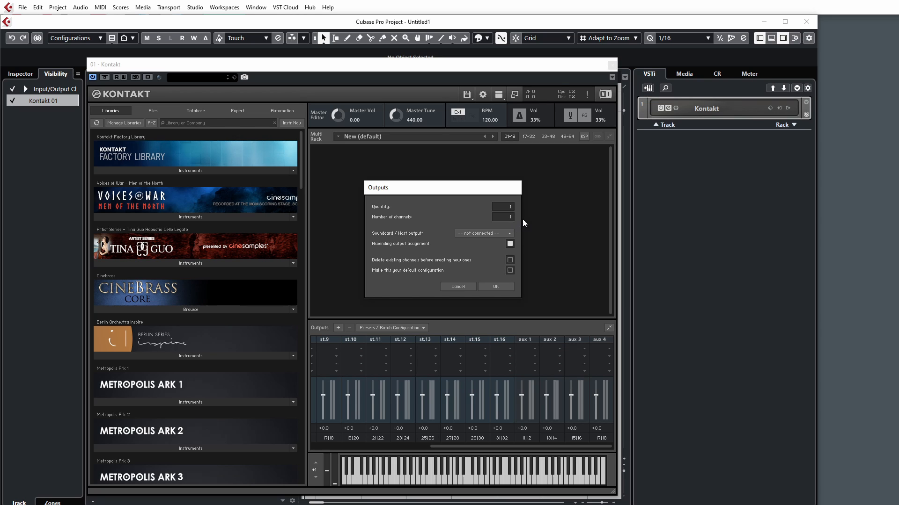
- Add 16 mono (1-channel) outputs assigned to a host channel and mark this setup as the default configuration
click(502, 206)
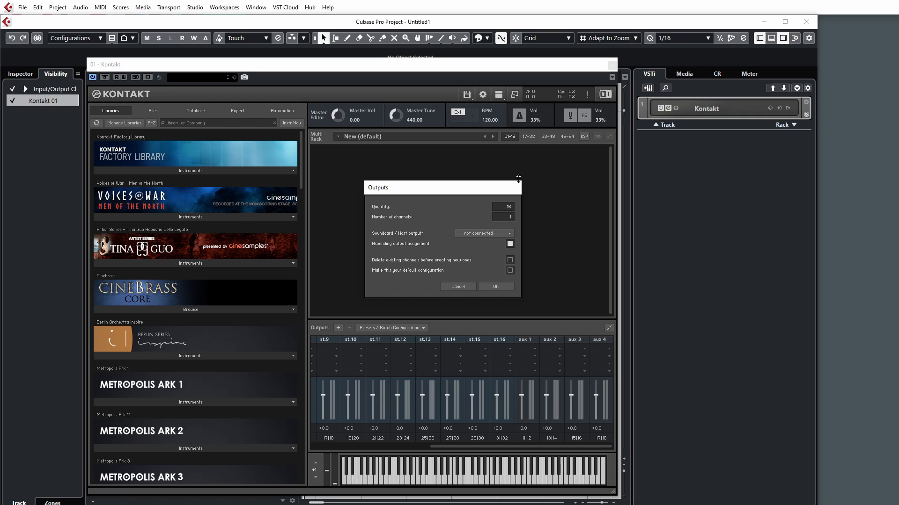
click(483, 233)
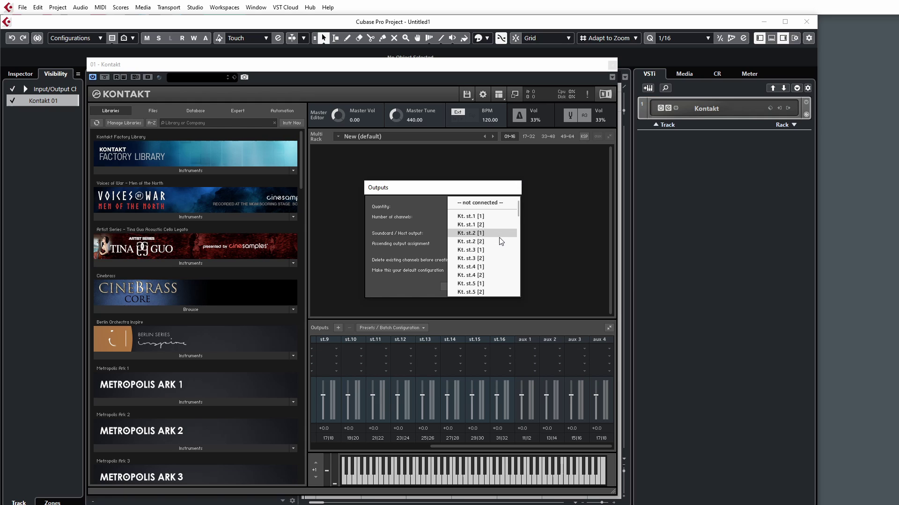
scroll(down, 3)
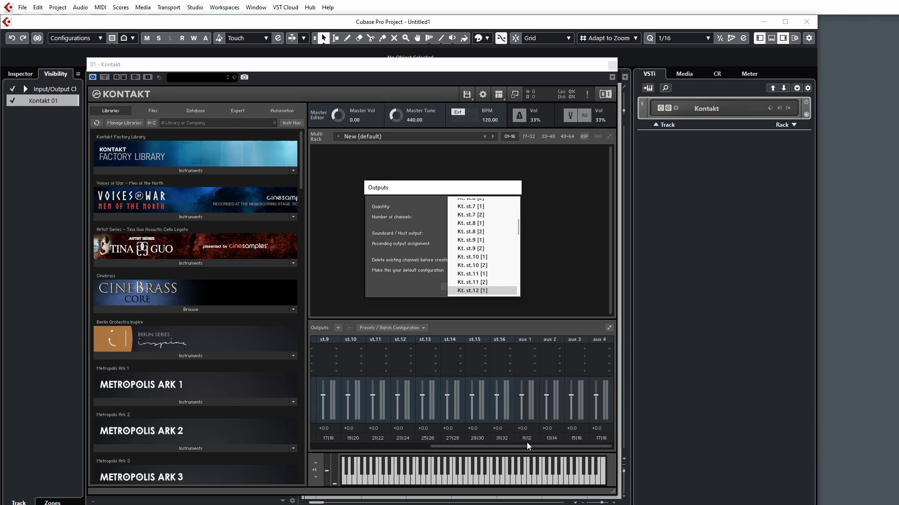
mouse_move(481, 274)
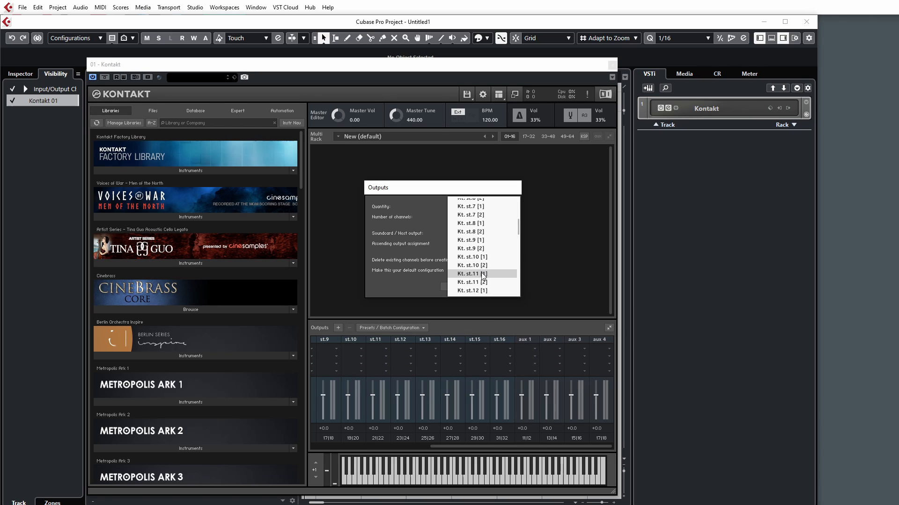
click(470, 274)
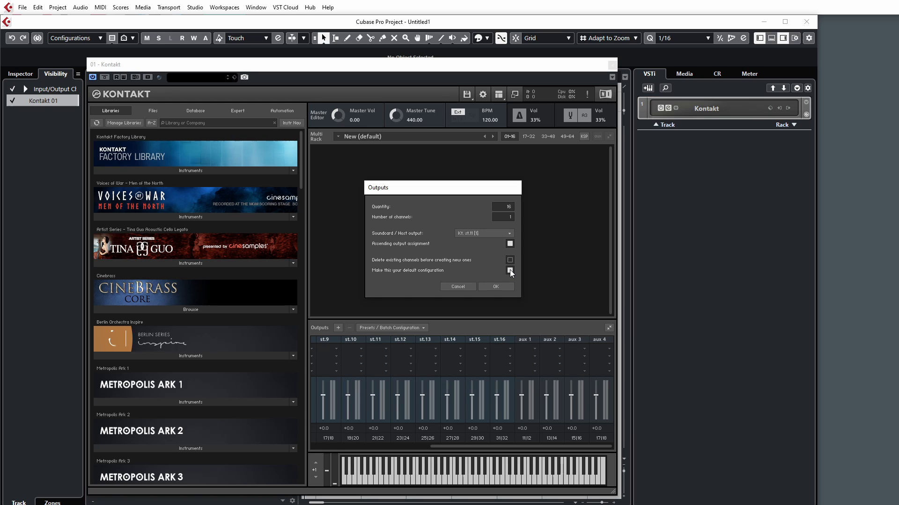
click(509, 271)
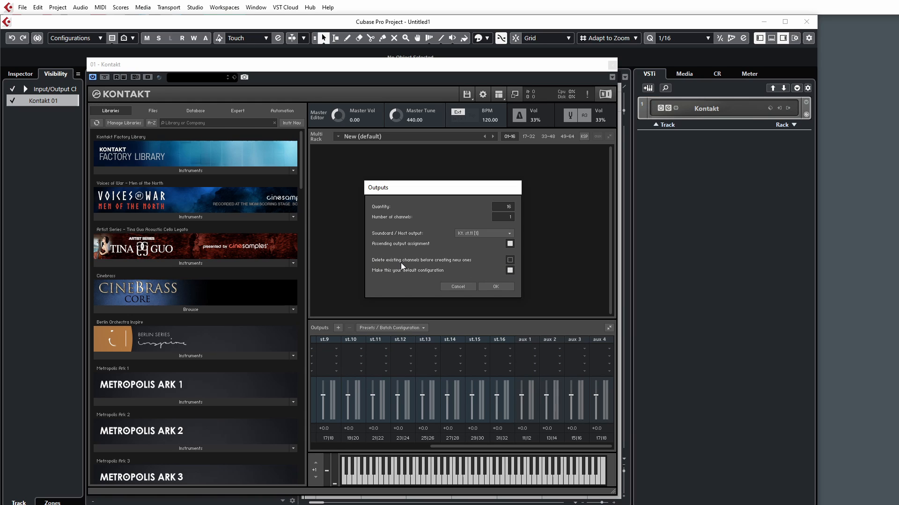
mouse_move(515, 261)
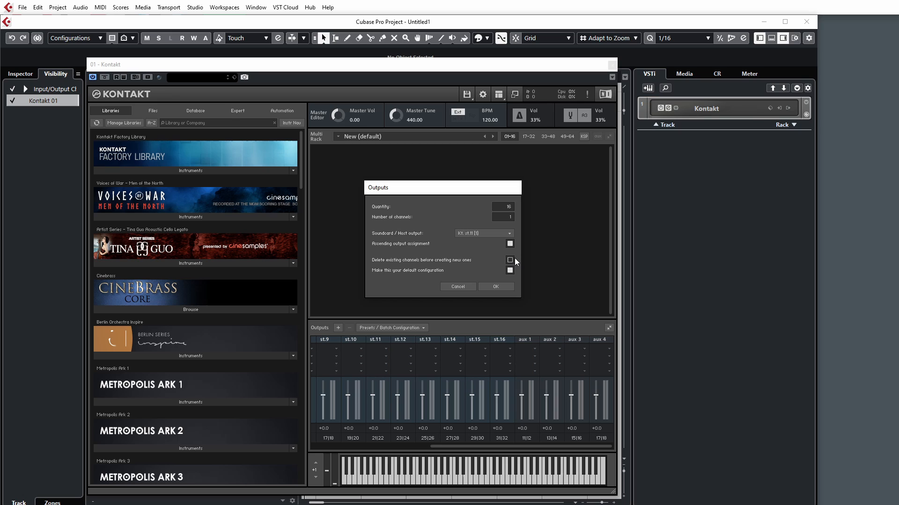
mouse_move(511, 259)
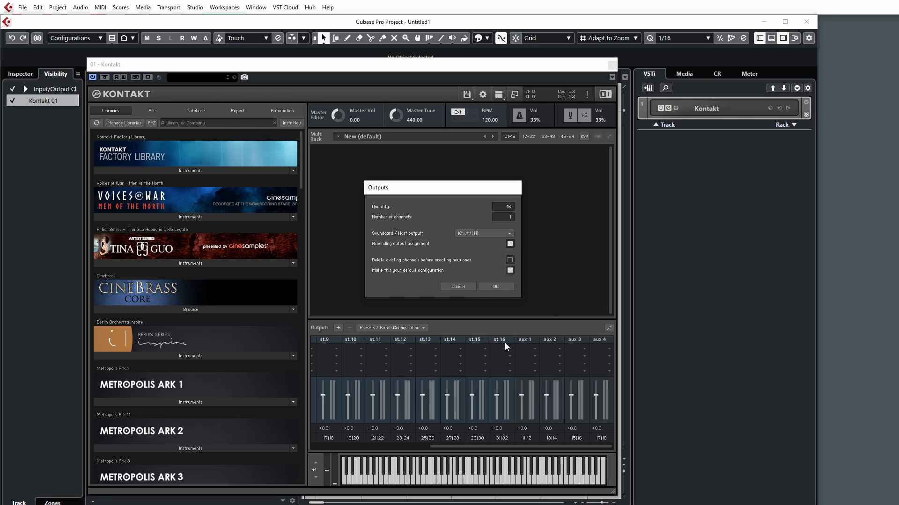
mouse_move(424, 372)
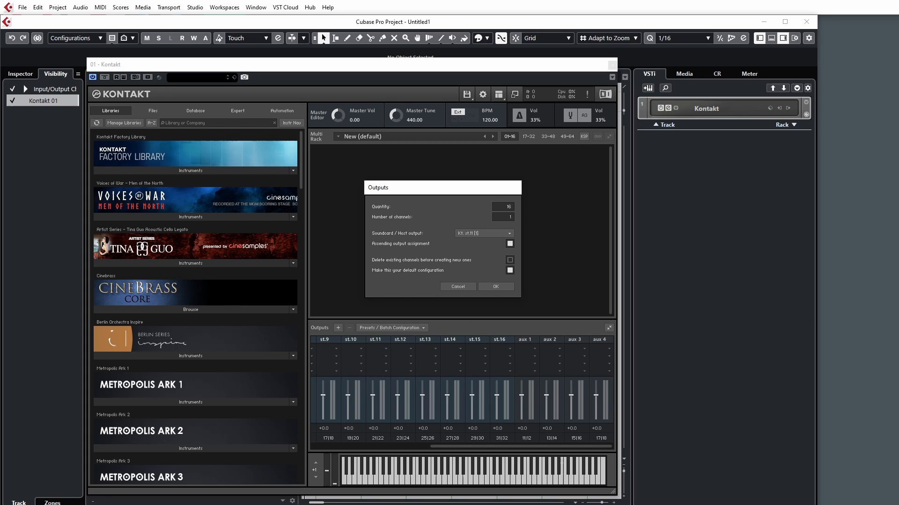
mouse_move(517, 284)
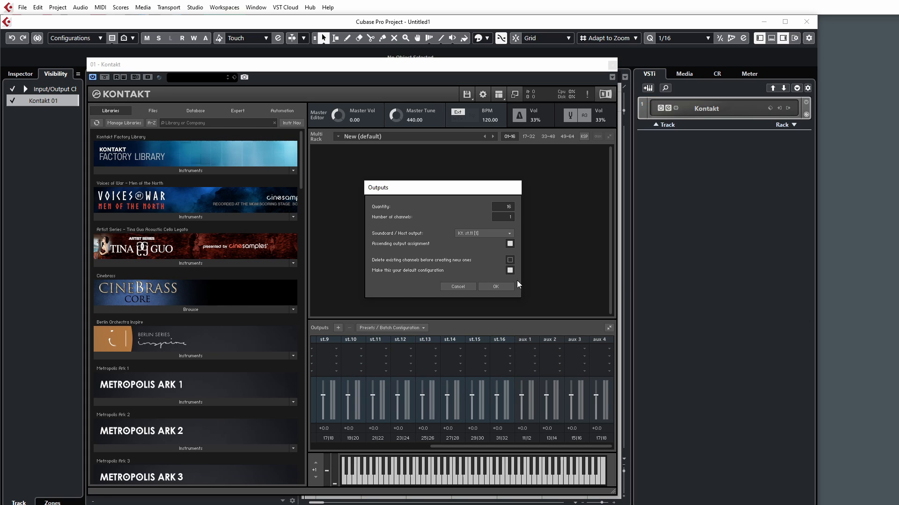
click(494, 286)
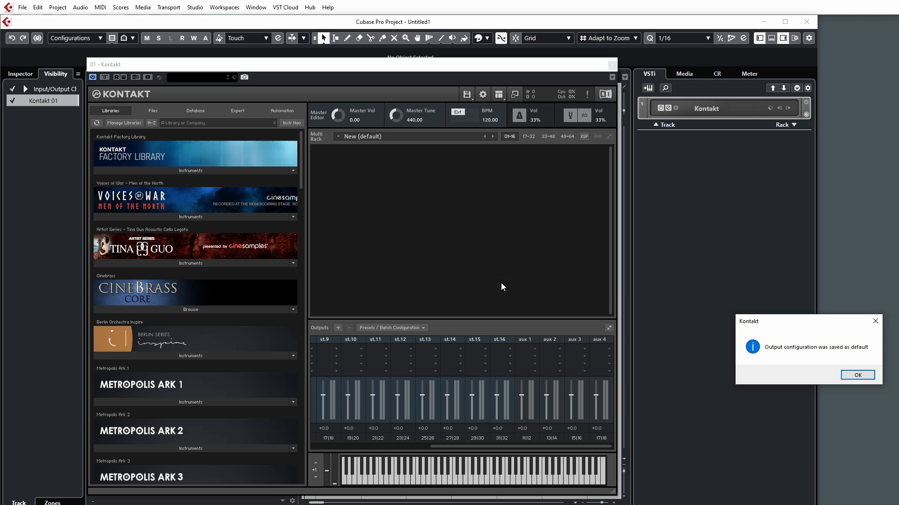
click(857, 374)
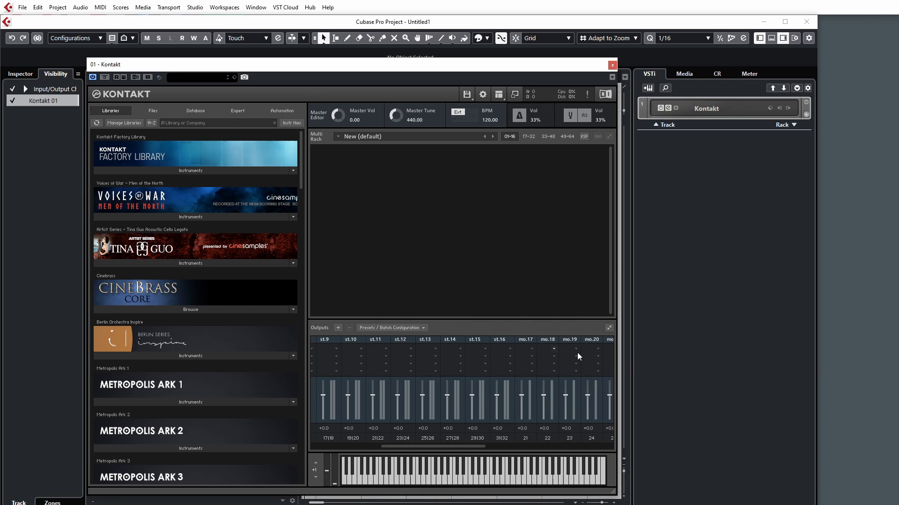
scroll(left, 3)
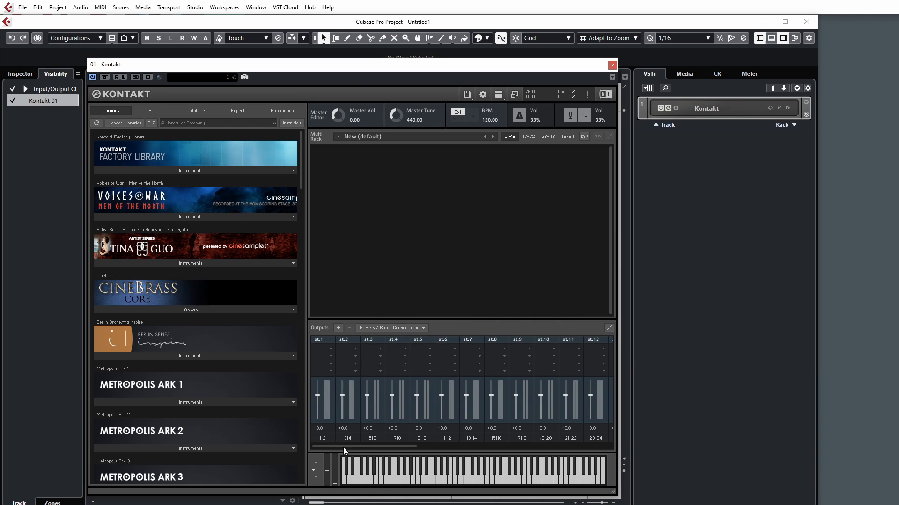
scroll(right, 3)
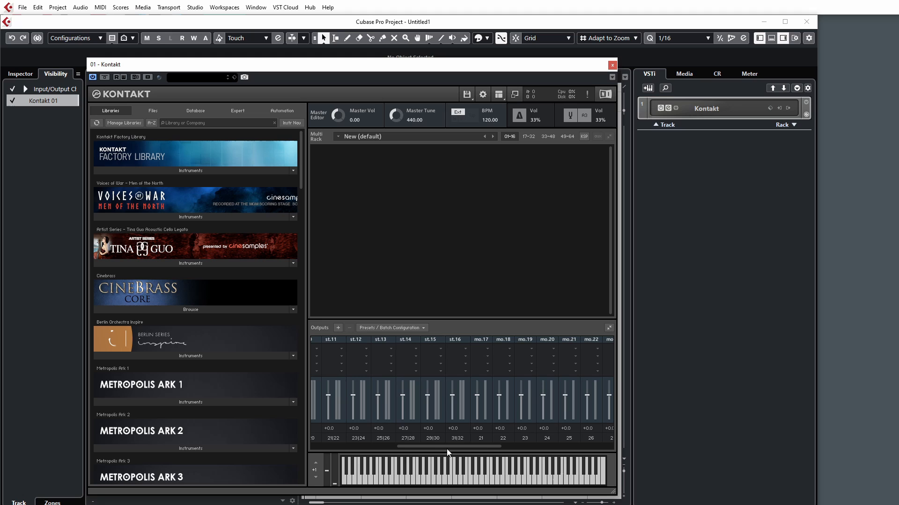
scroll(right, 3)
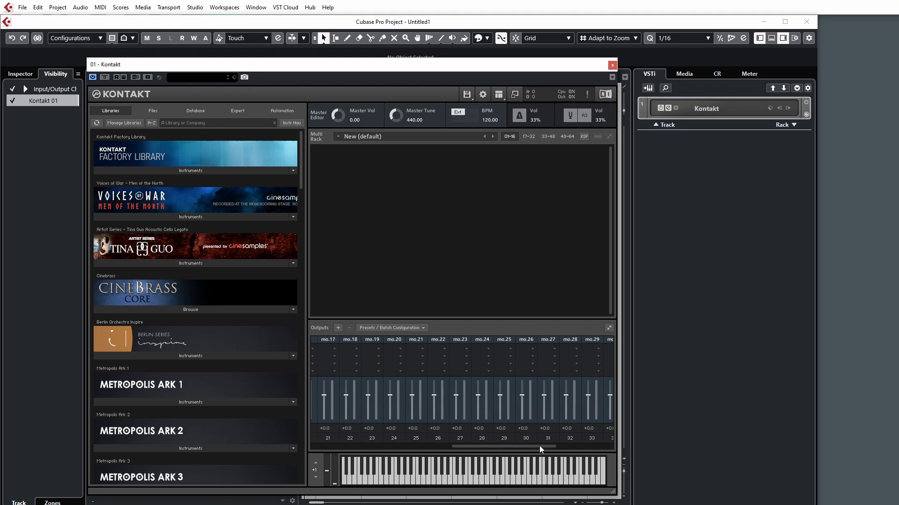
scroll(right, 3)
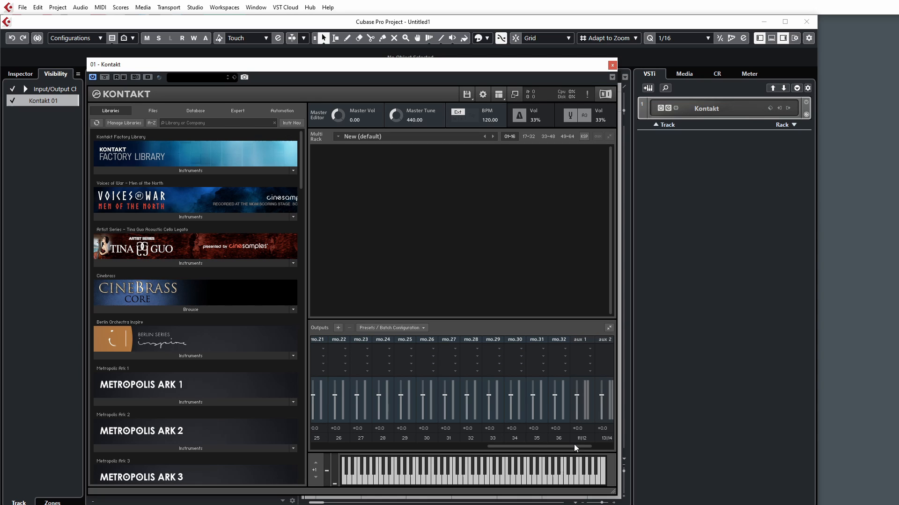
mouse_move(477, 421)
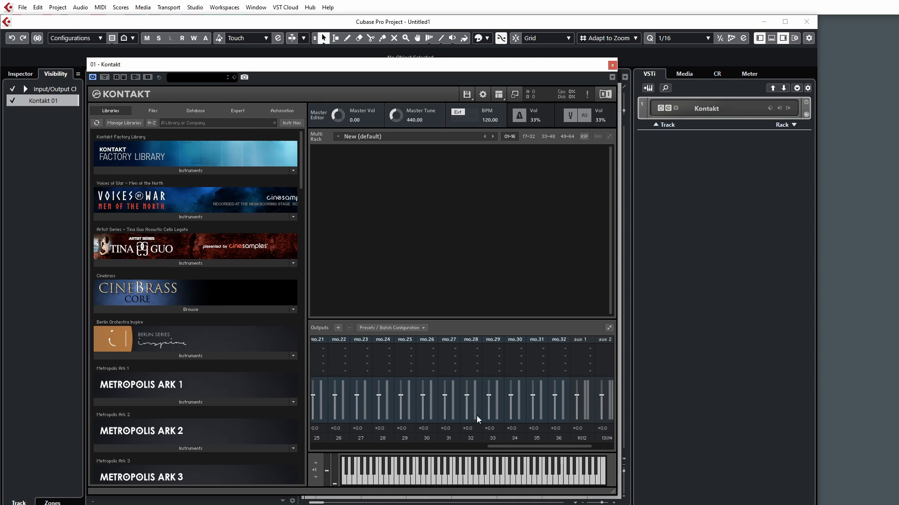
mouse_move(532, 451)
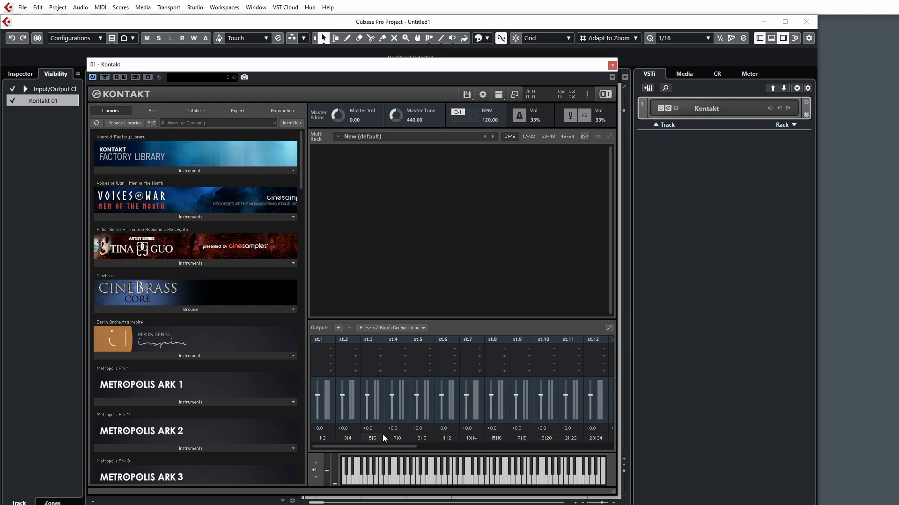
mouse_move(338, 434)
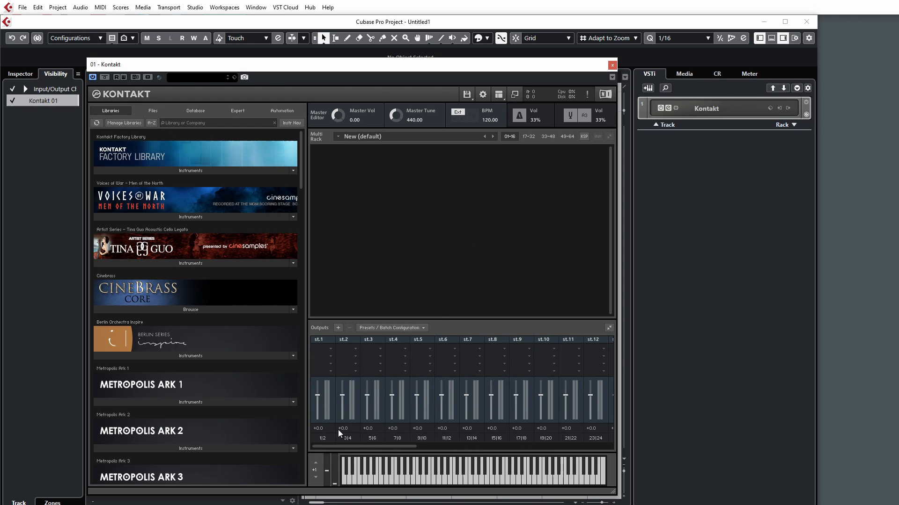
mouse_move(402, 452)
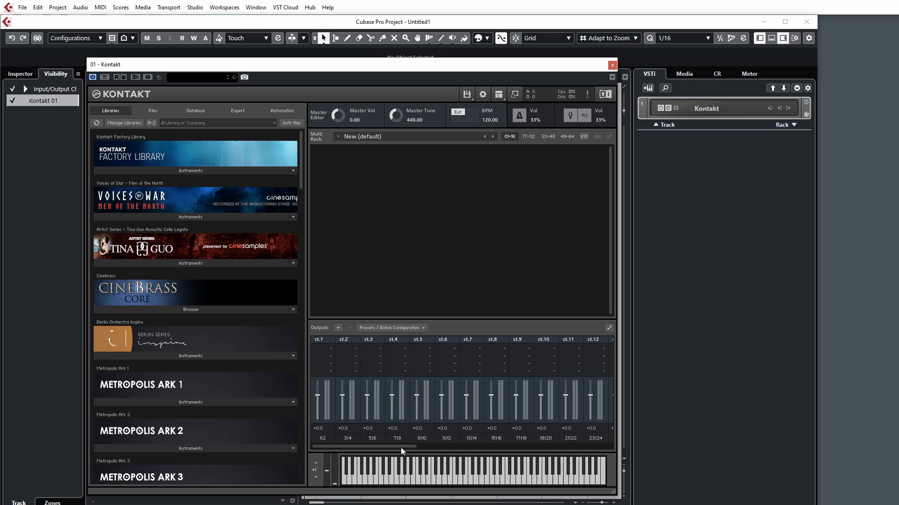
scroll(right, 3)
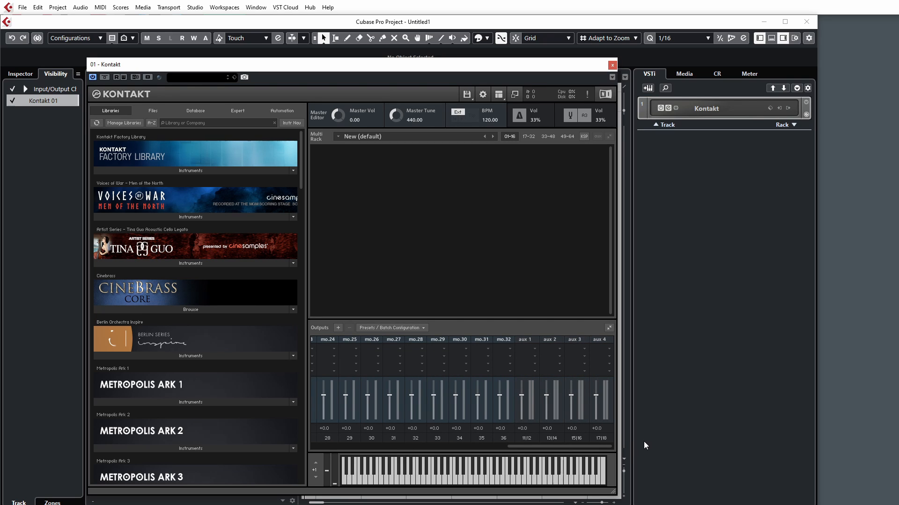
scroll(left, 3)
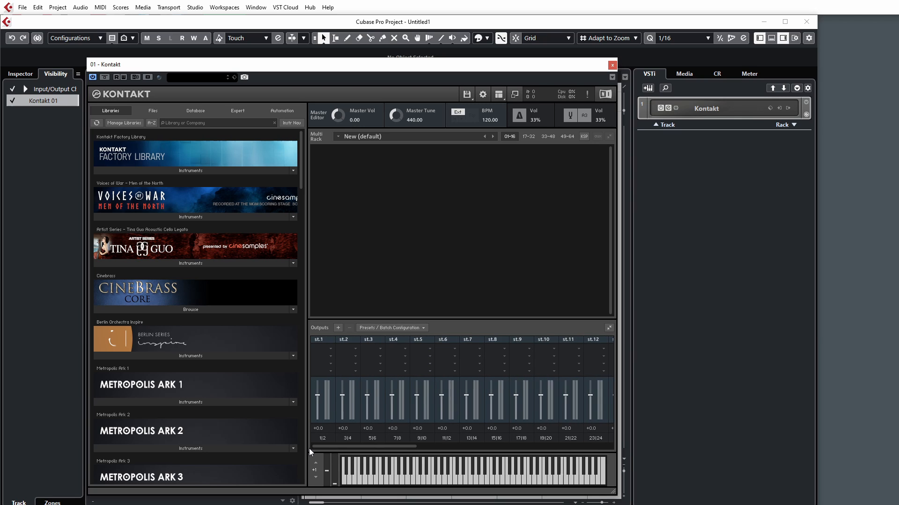
mouse_move(456, 423)
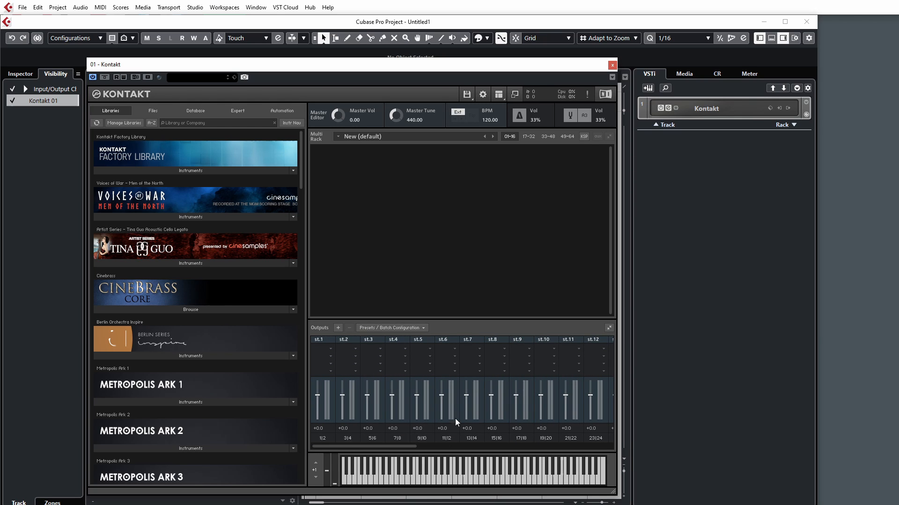
mouse_move(426, 403)
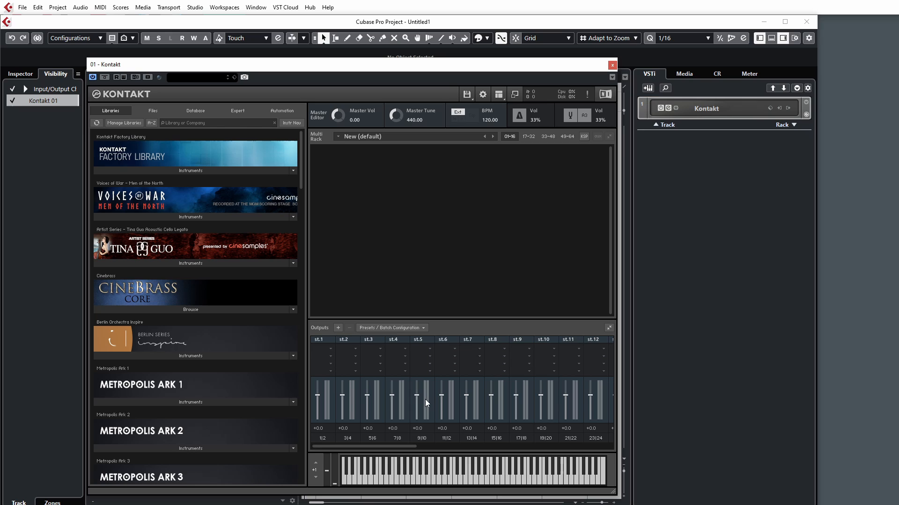
mouse_move(479, 366)
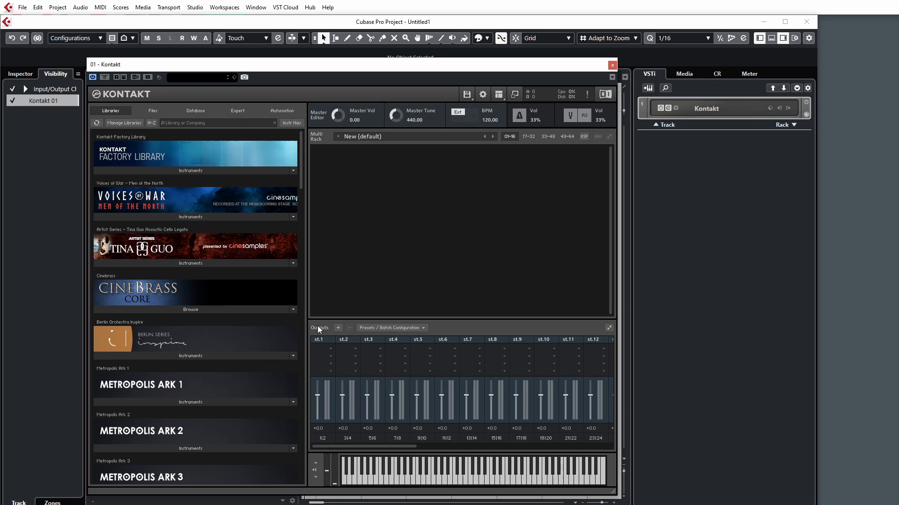
mouse_move(365, 340)
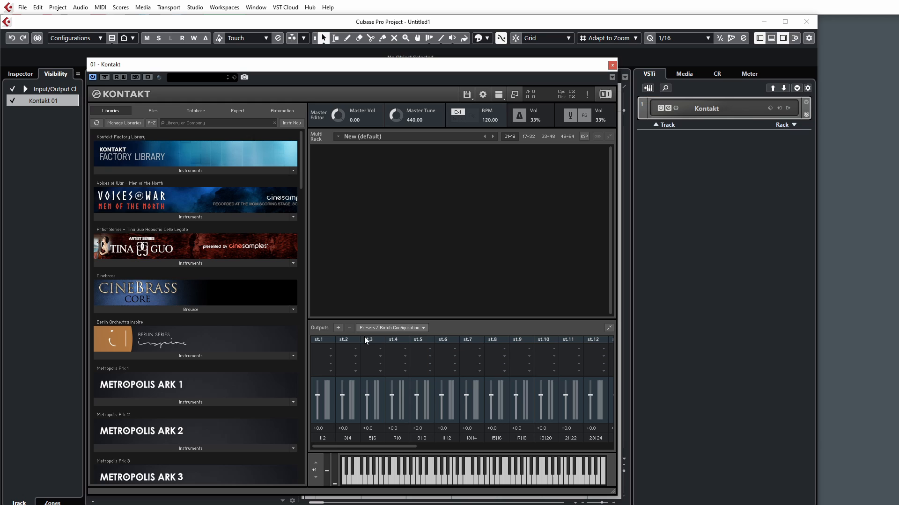
mouse_move(423, 328)
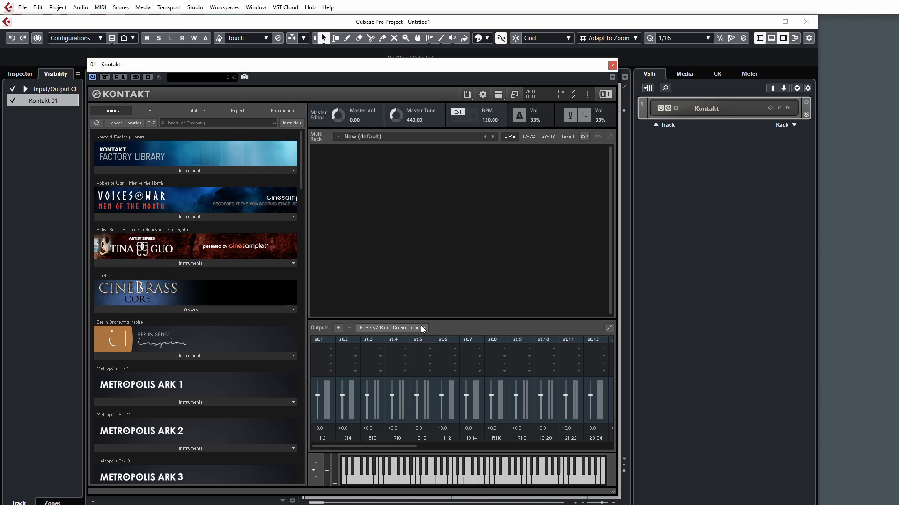
mouse_move(422, 331)
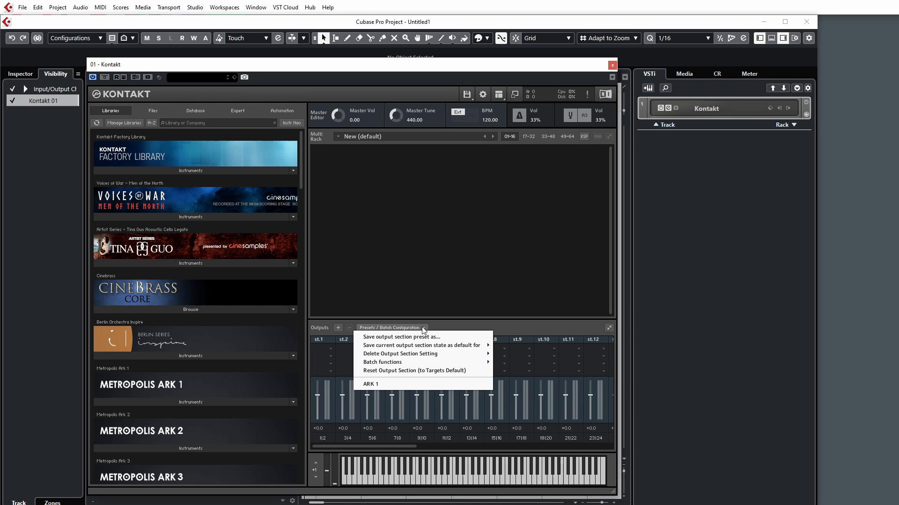
mouse_move(400, 354)
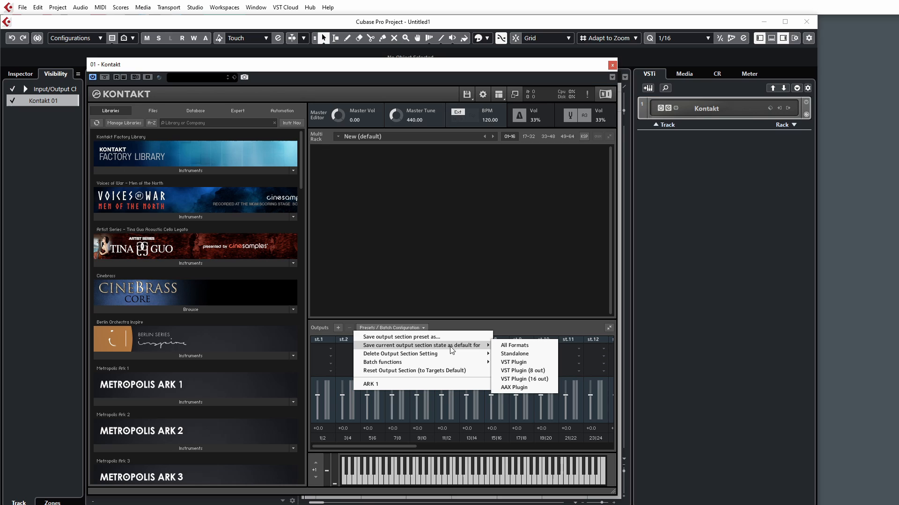
mouse_move(522, 345)
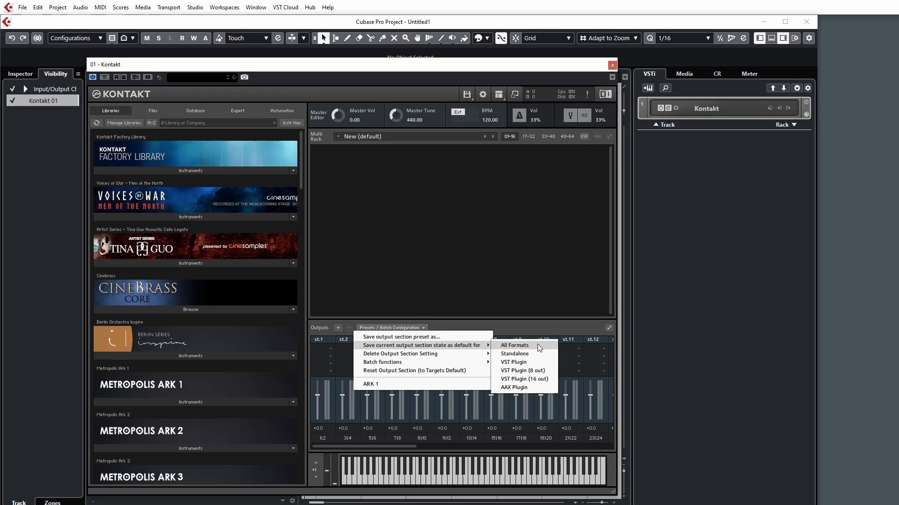
- Save the current output section state as default for All Formats, then scroll across the mono and aux channels
click(525, 348)
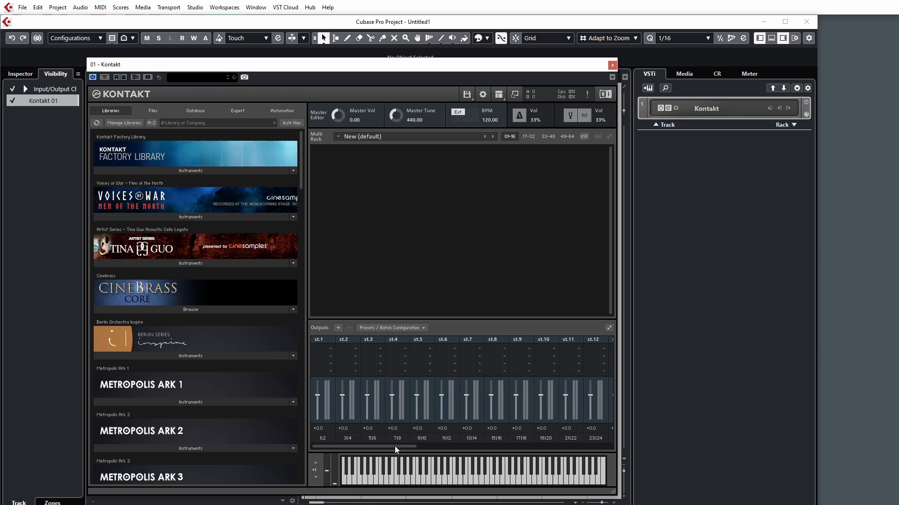
scroll(right, 3)
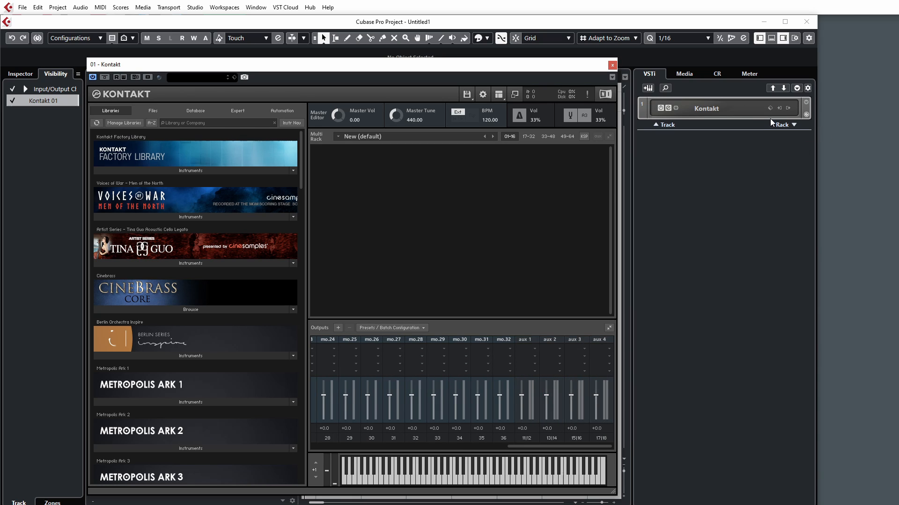
mouse_move(443, 295)
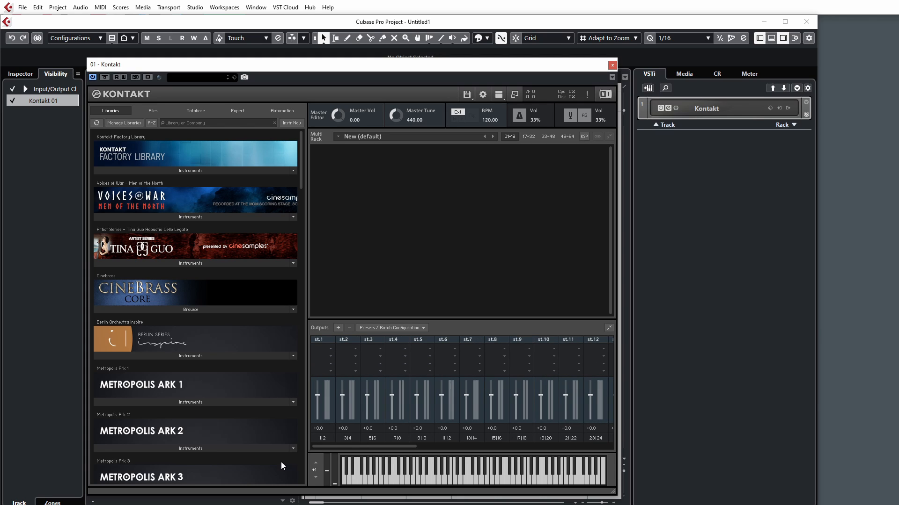
mouse_move(358, 453)
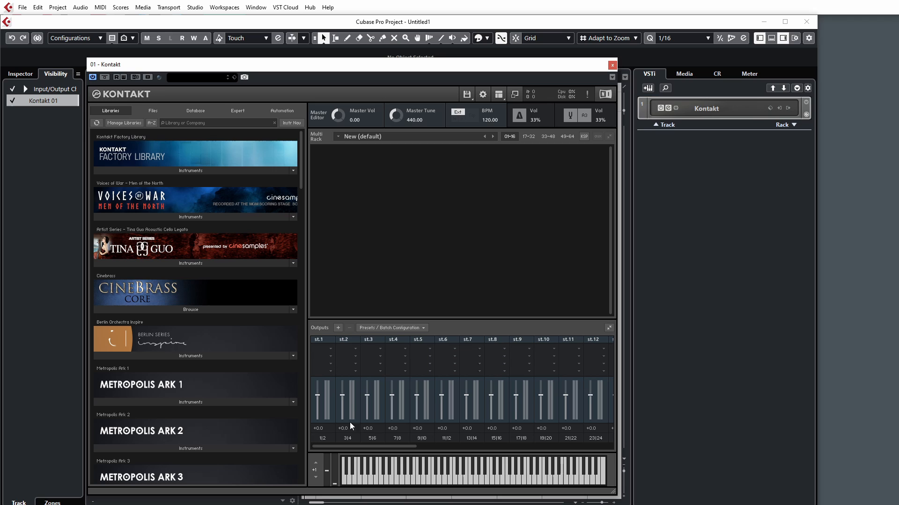
scroll(right, 3)
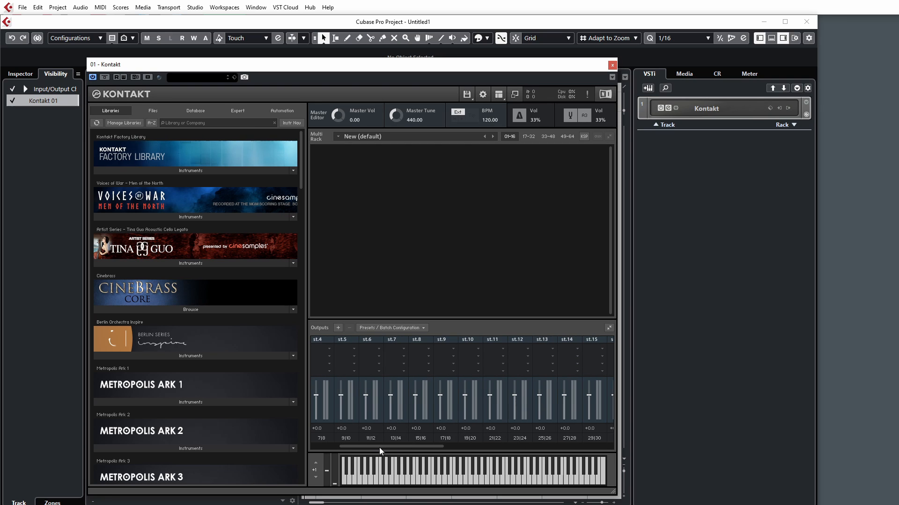
scroll(right, 3)
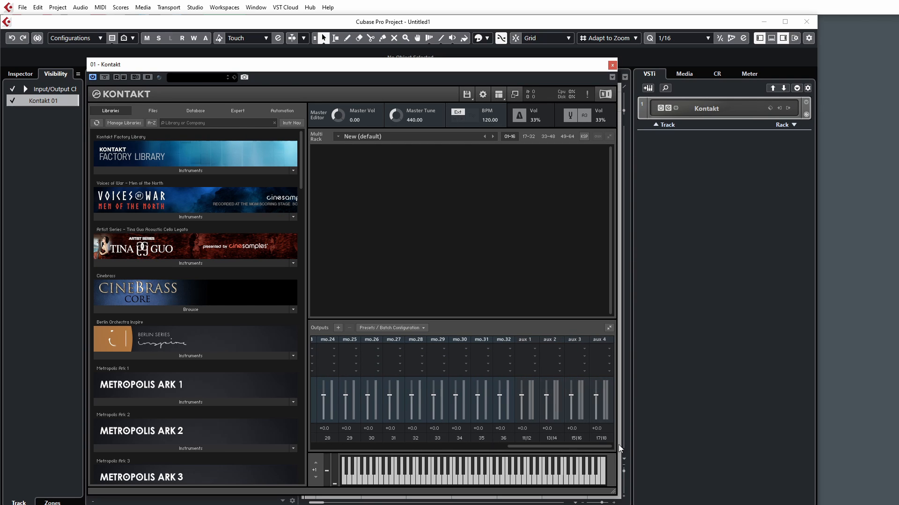
- Close the Kontakt editor and reload Kontakt into the same Cubase VSTi rack slot
scroll(left, 3)
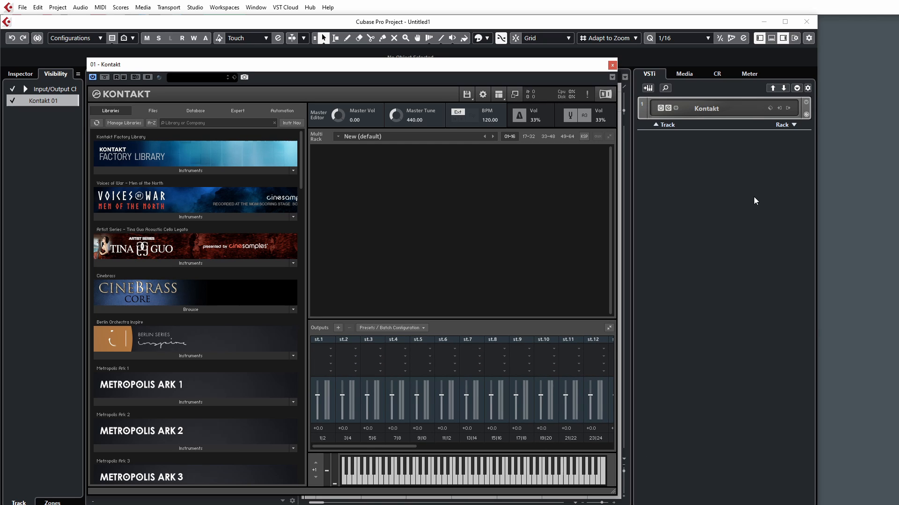
double_click(707, 107)
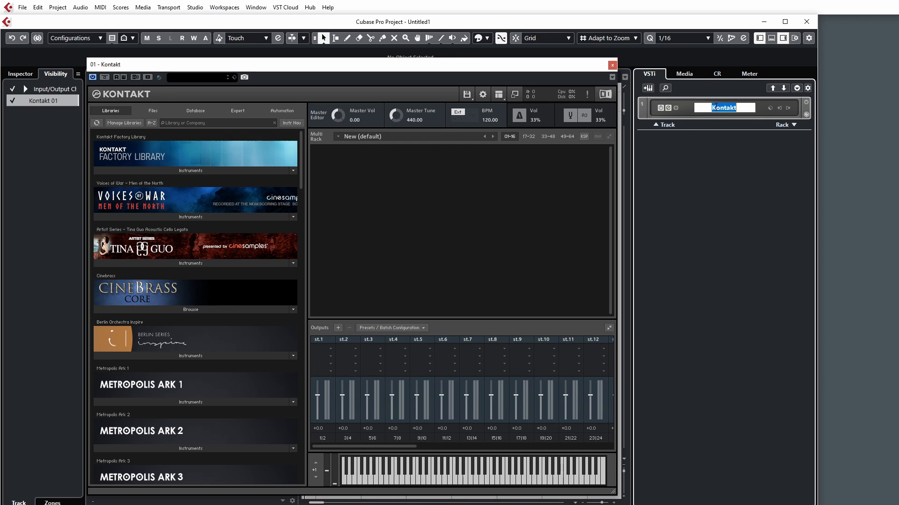
click(611, 65)
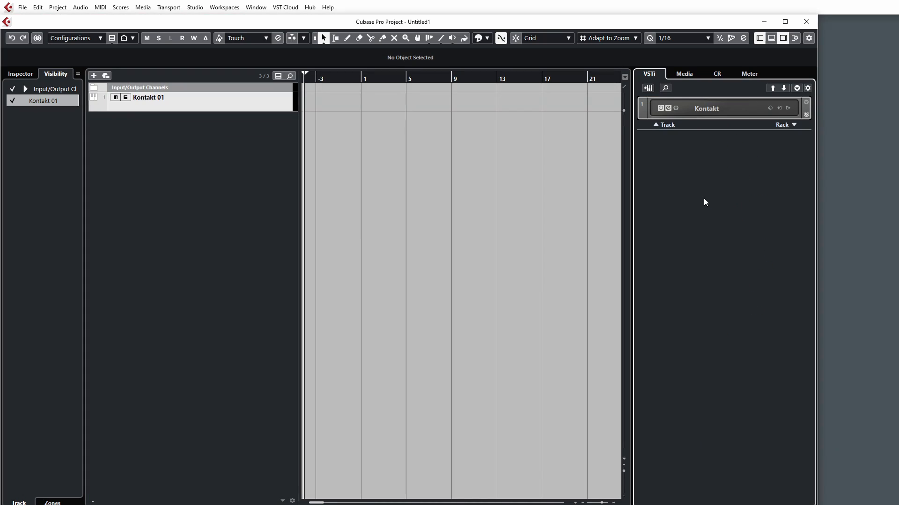
click(707, 109)
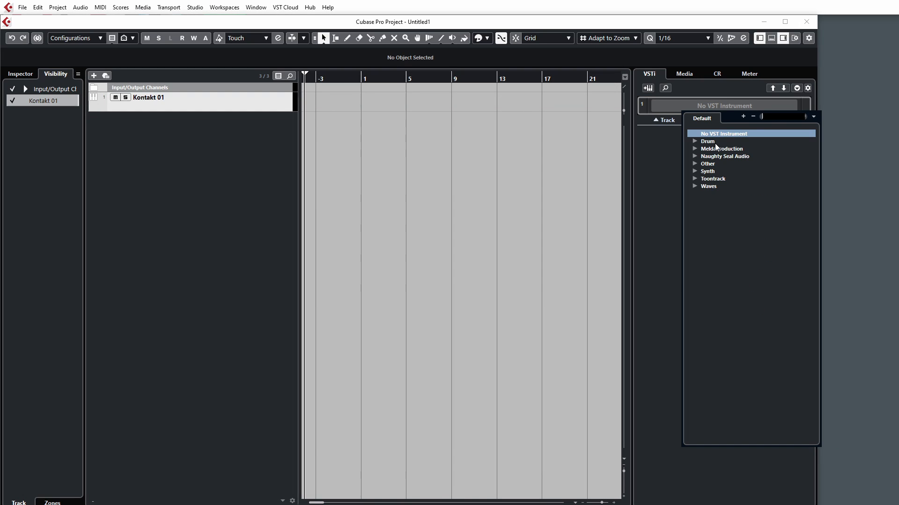
click(724, 133)
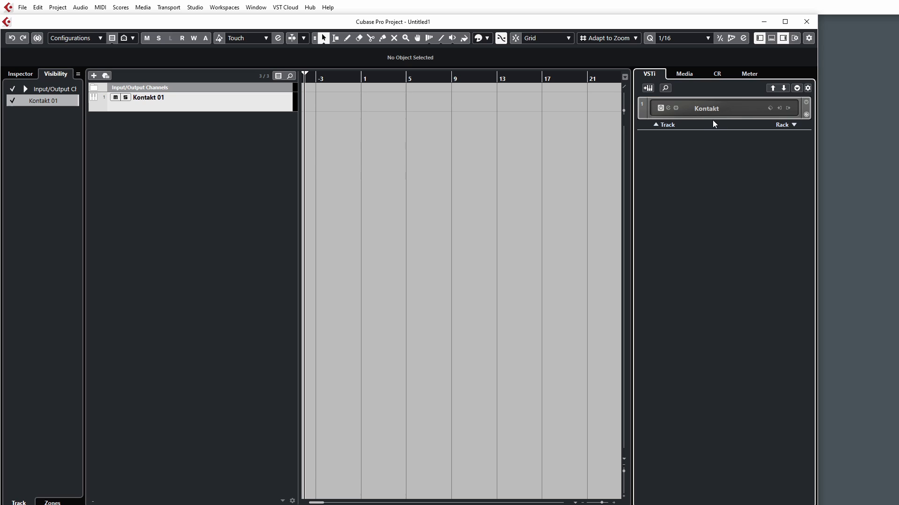
- Reopen the reloaded Kontakt and scroll its host output list showing sixteen stereo plus a mono output
double_click(706, 108)
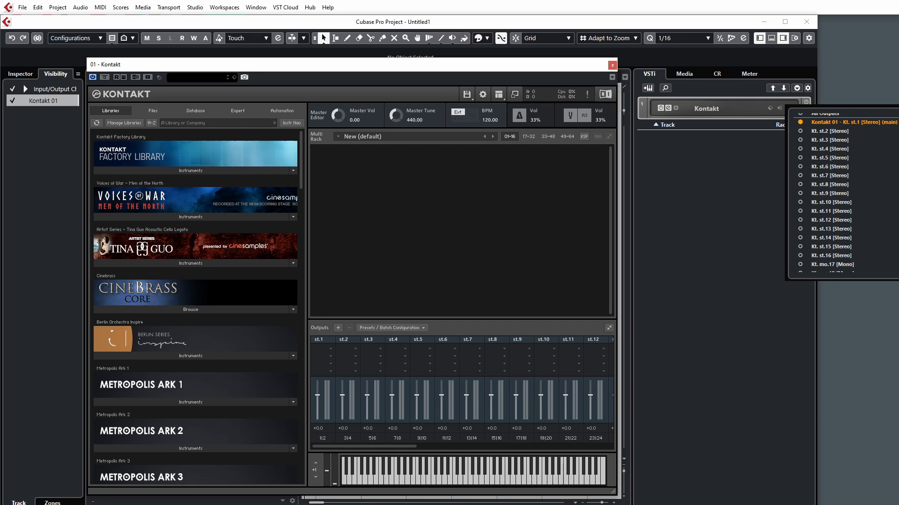
scroll(down, 3)
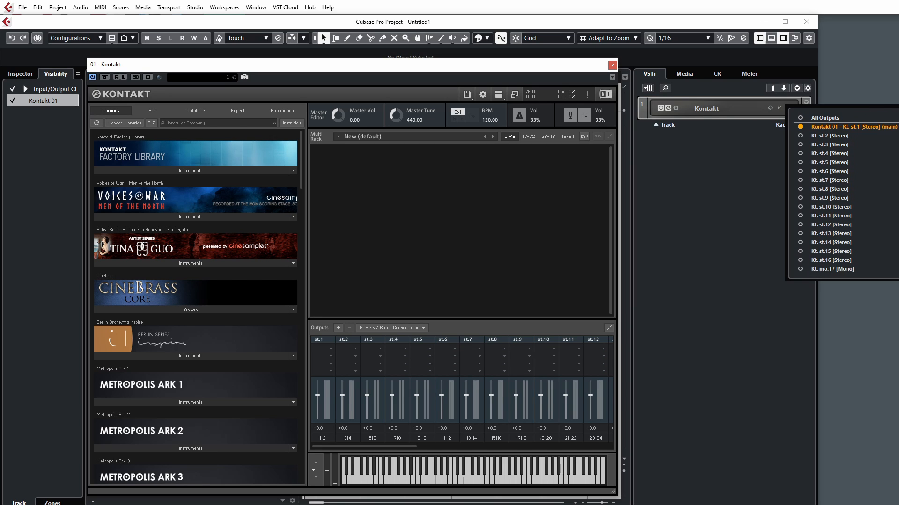
scroll(down, 3)
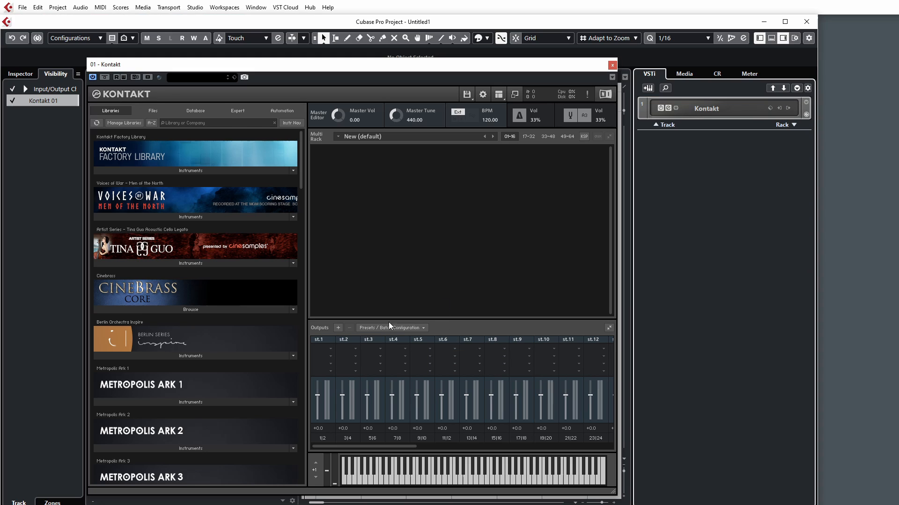
- Save the output configuration as default again, acknowledge the message, and review the list reaching 32 stereo outputs
click(338, 328)
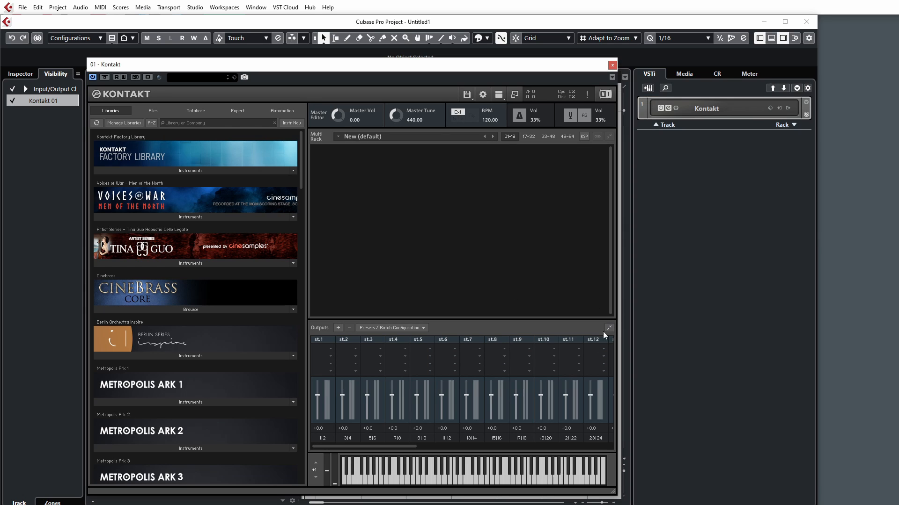
mouse_move(450, 451)
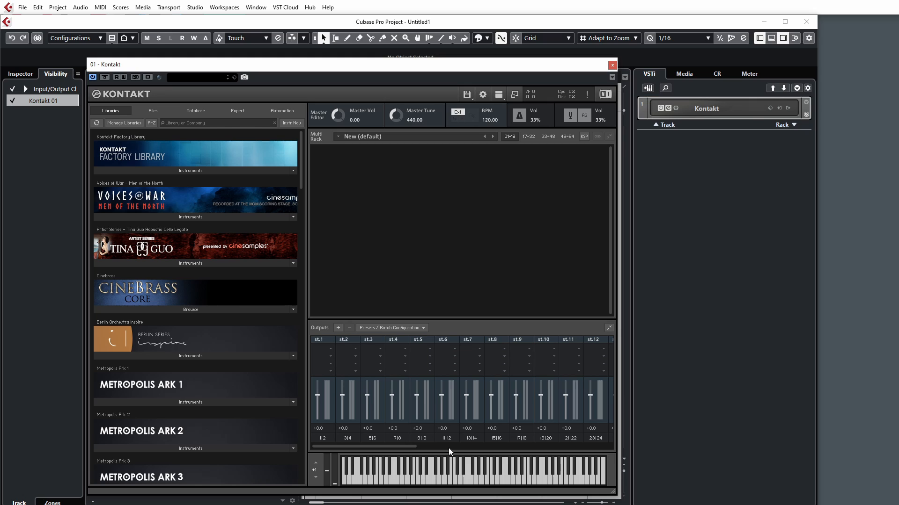
click(392, 328)
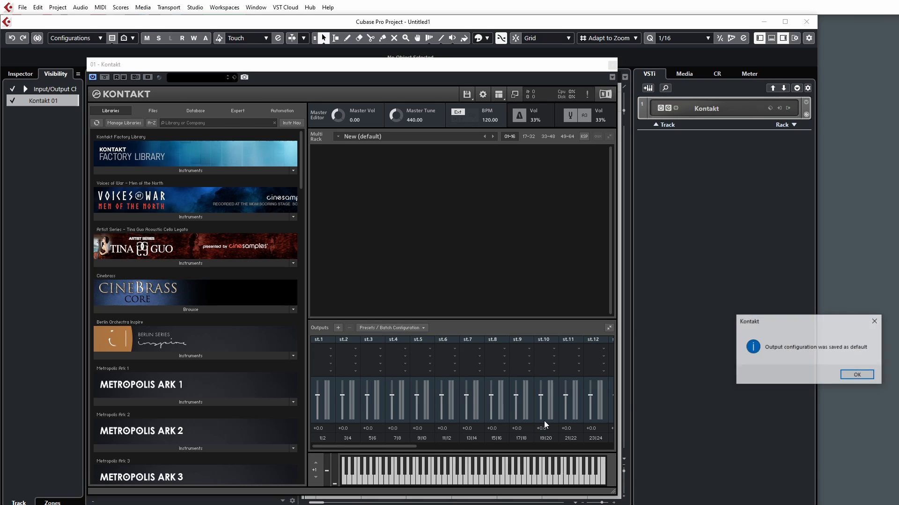
click(855, 375)
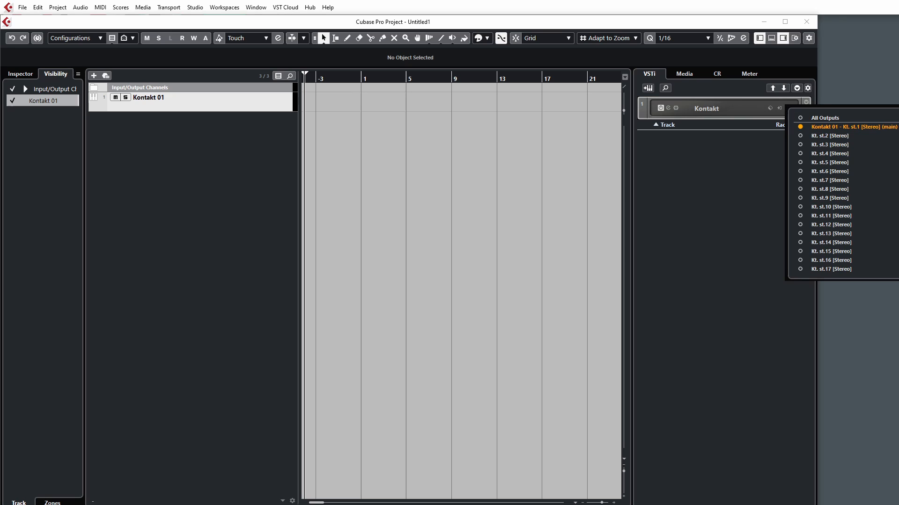
scroll(down, 3)
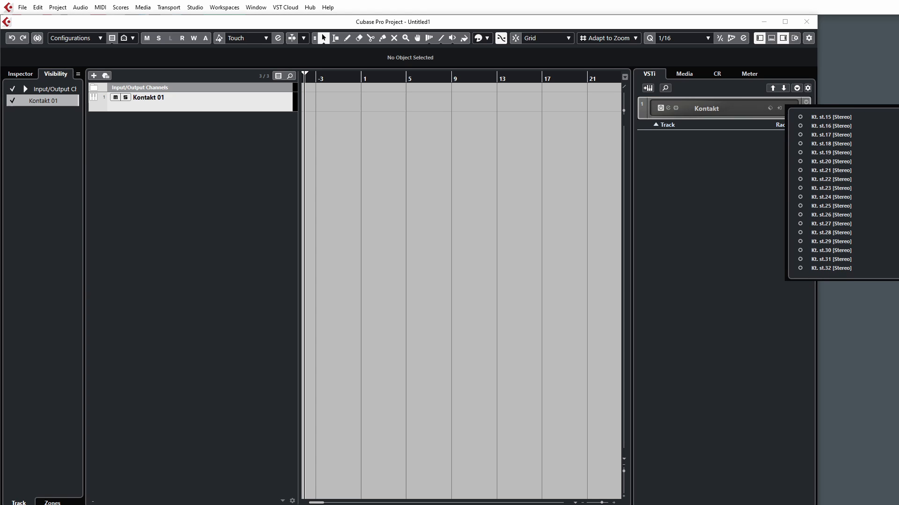
mouse_move(877, 213)
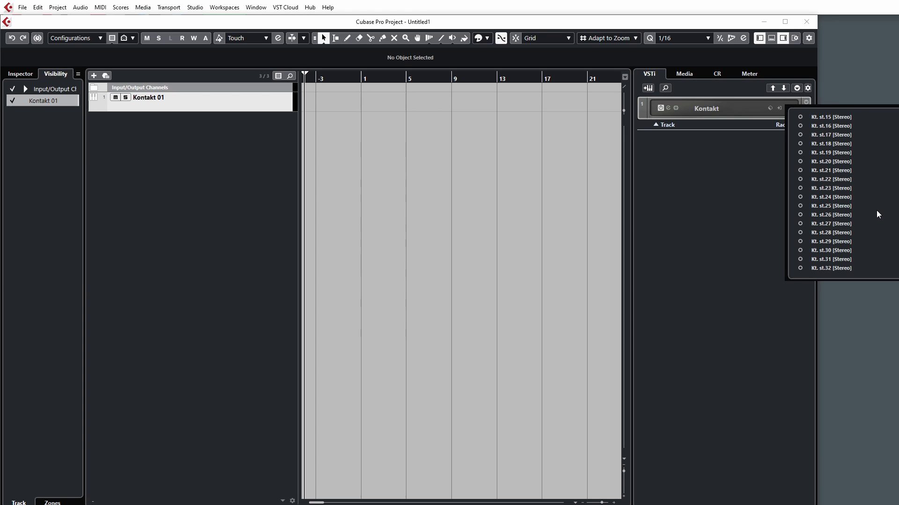